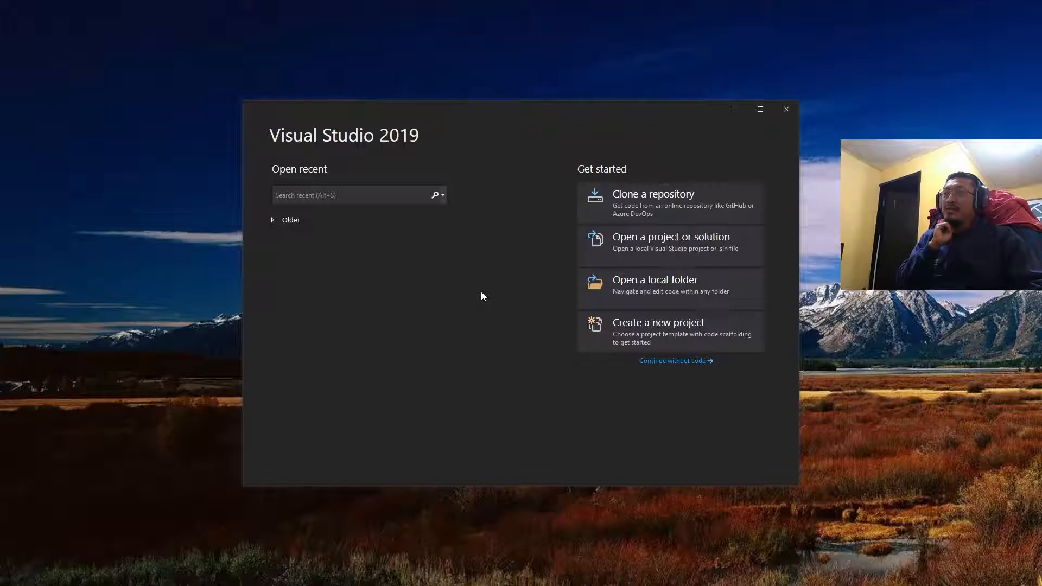
mouse_move(491, 308)
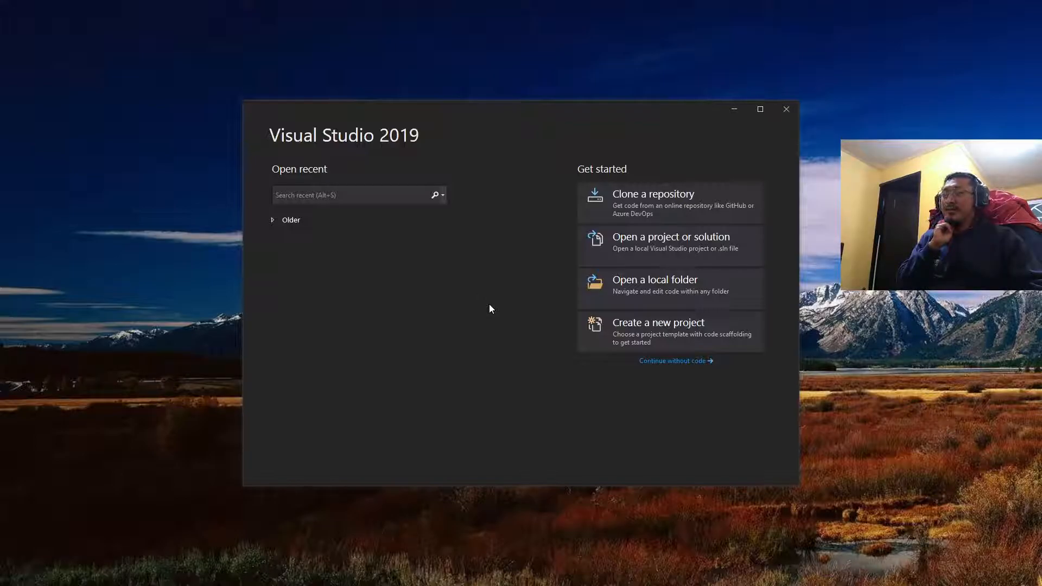
mouse_move(500, 299)
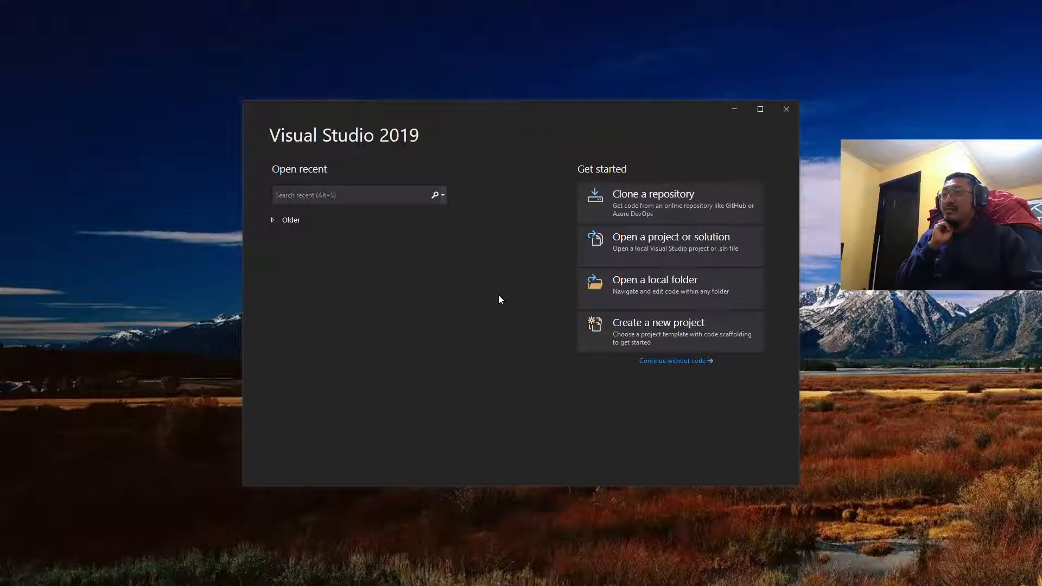
Start a new project using the Console App (.NET Core) template
click(658, 331)
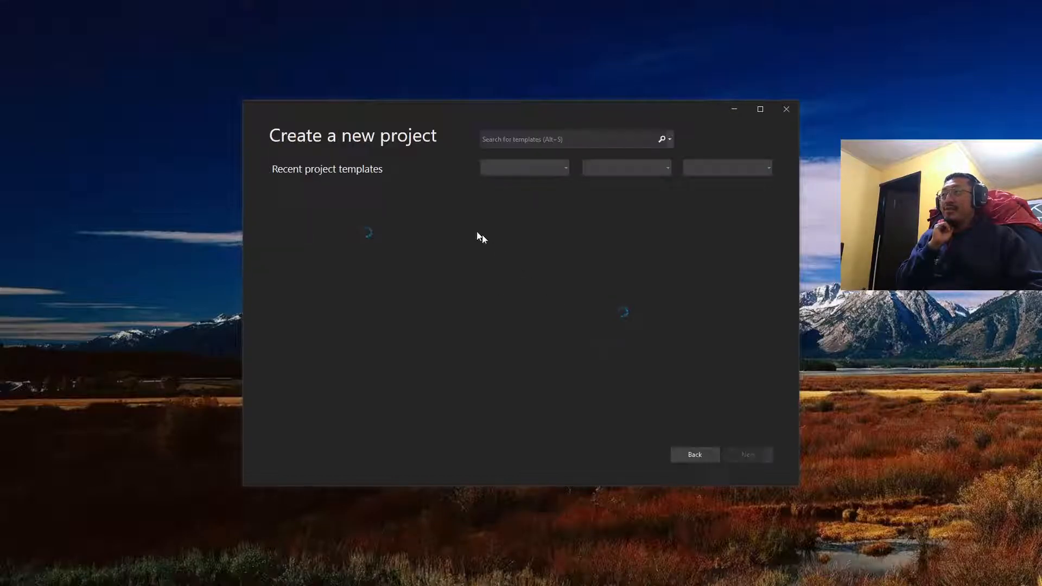
mouse_move(409, 236)
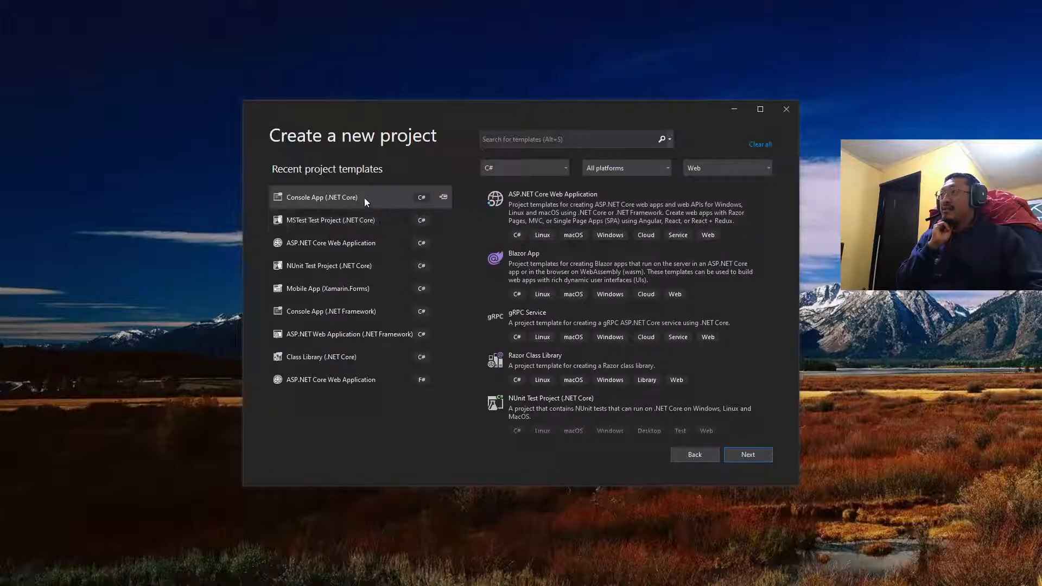
click(320, 197)
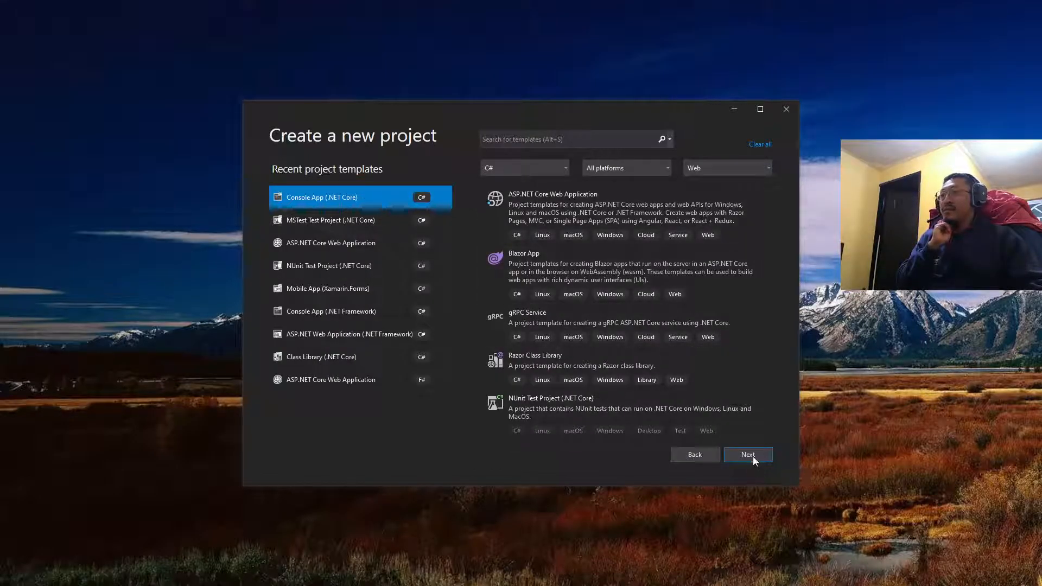
Name the project 'CustomAttributes' and create it, opening the default Program.cs
click(747, 455)
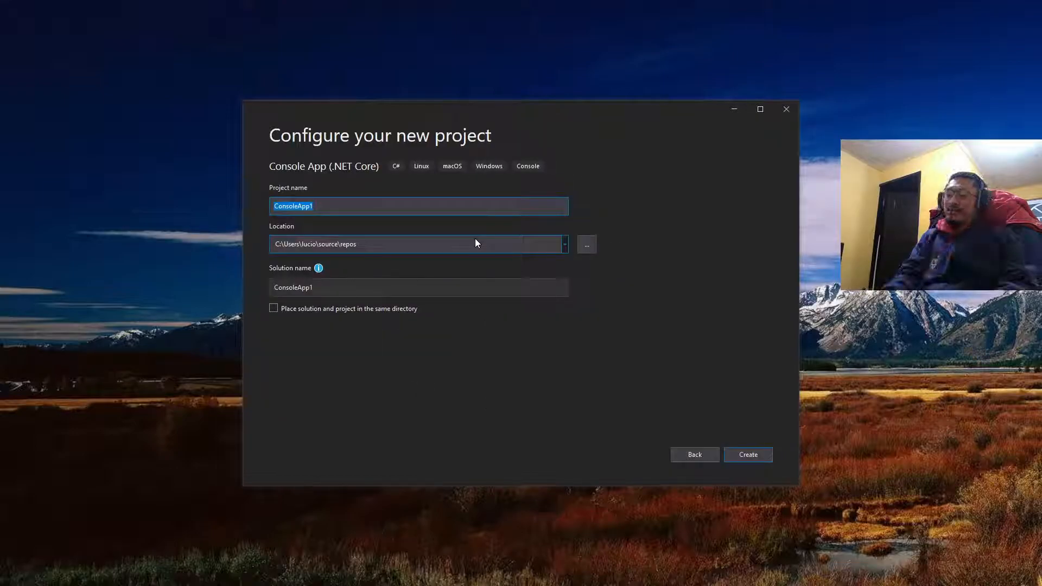
text(CustomAttributesS)
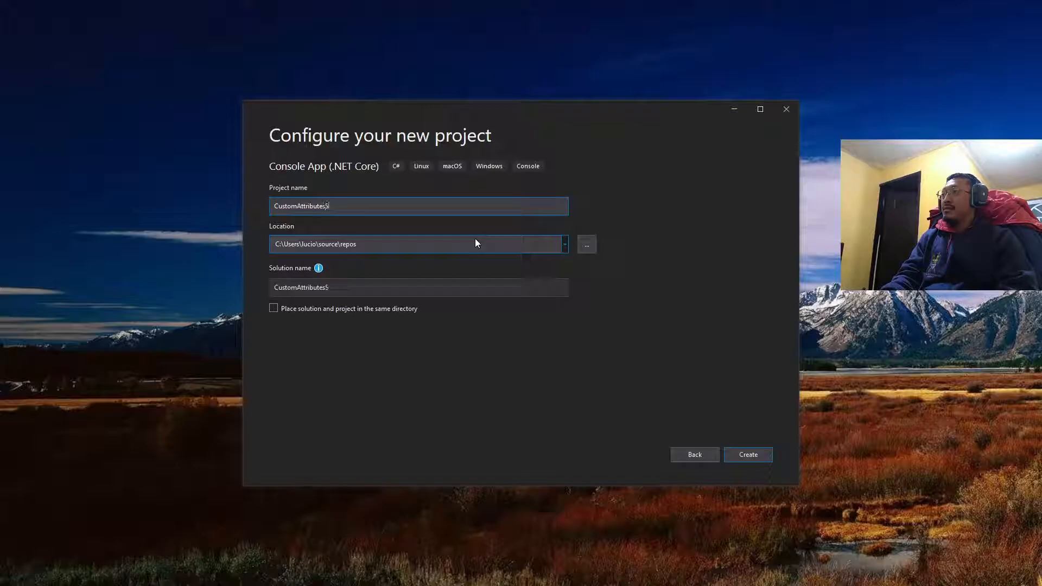
key(Backspace)
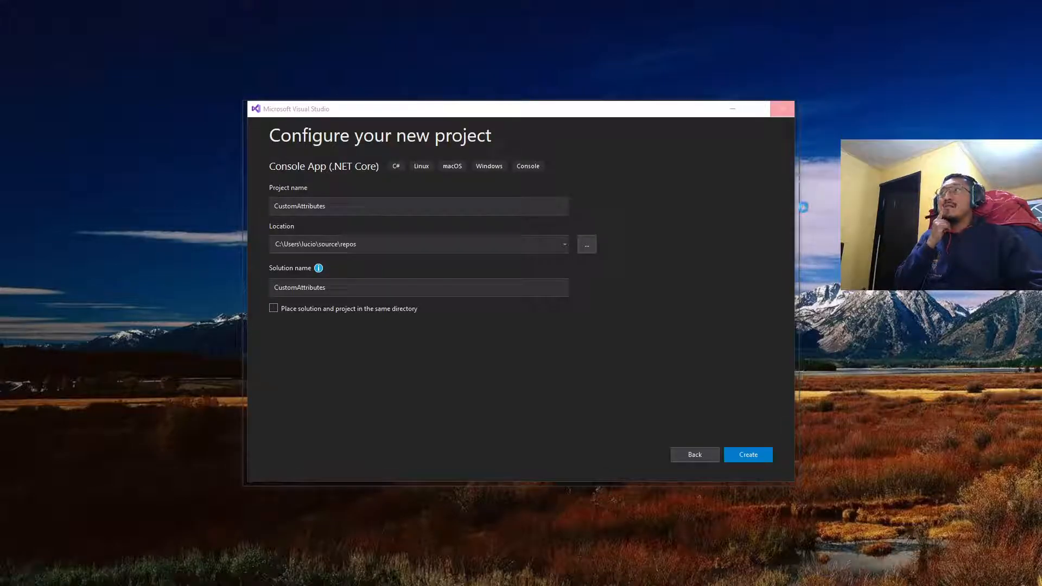
click(747, 455)
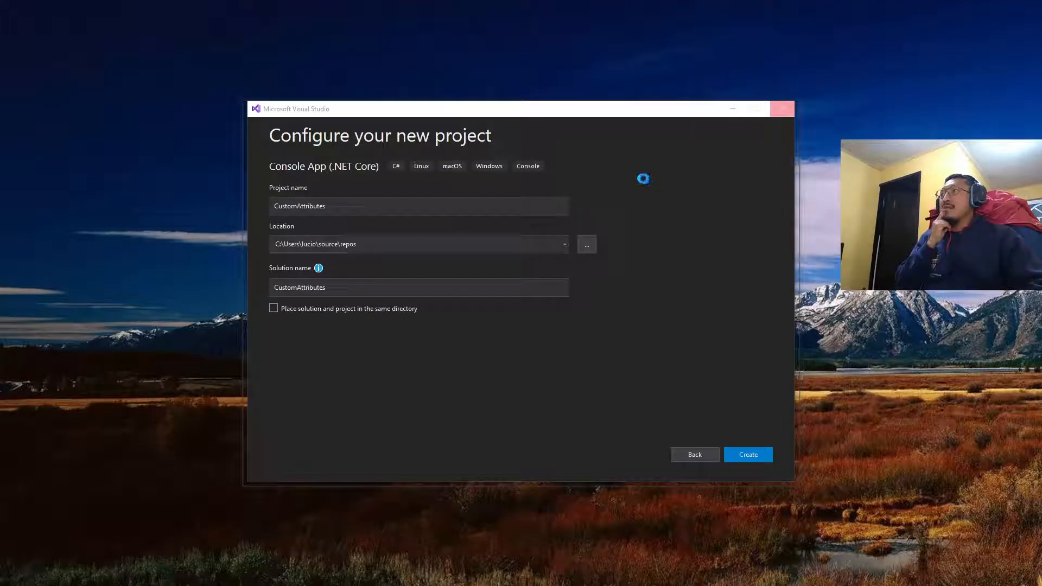
click(746, 455)
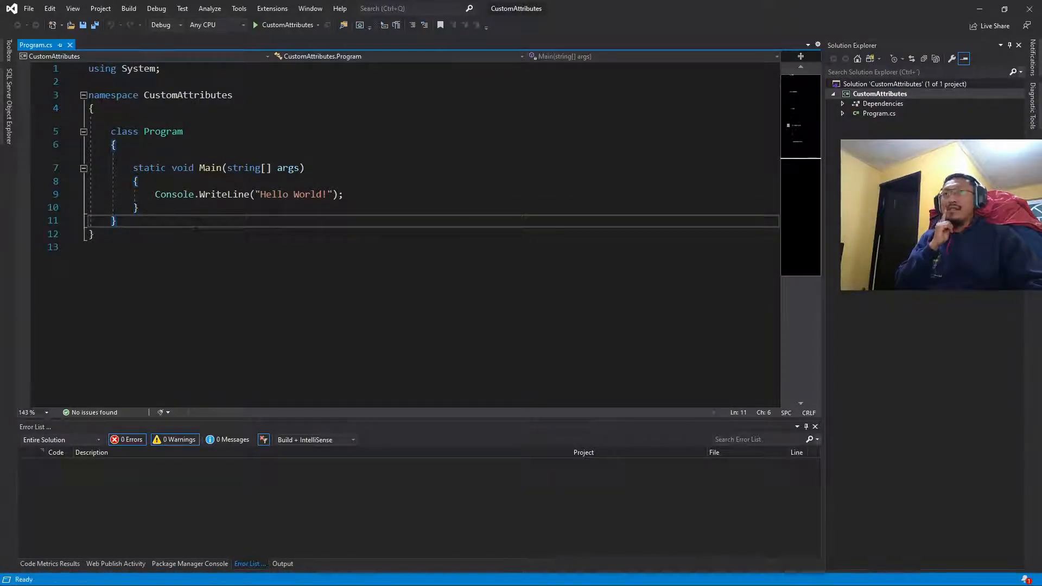
Below the Program class, type the declaration 'class ClientExcelReport'
key(Enter)
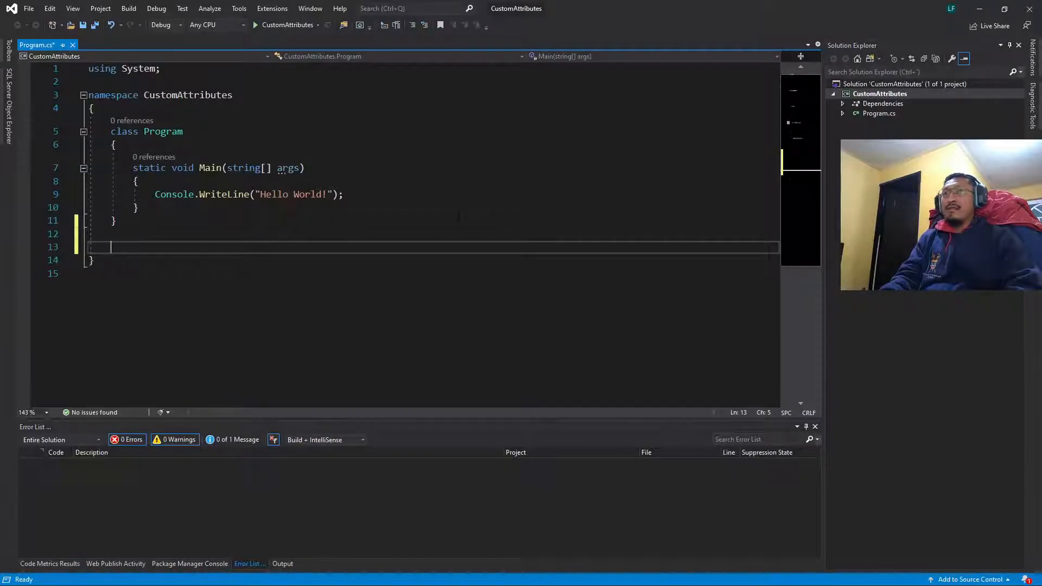
text(class)
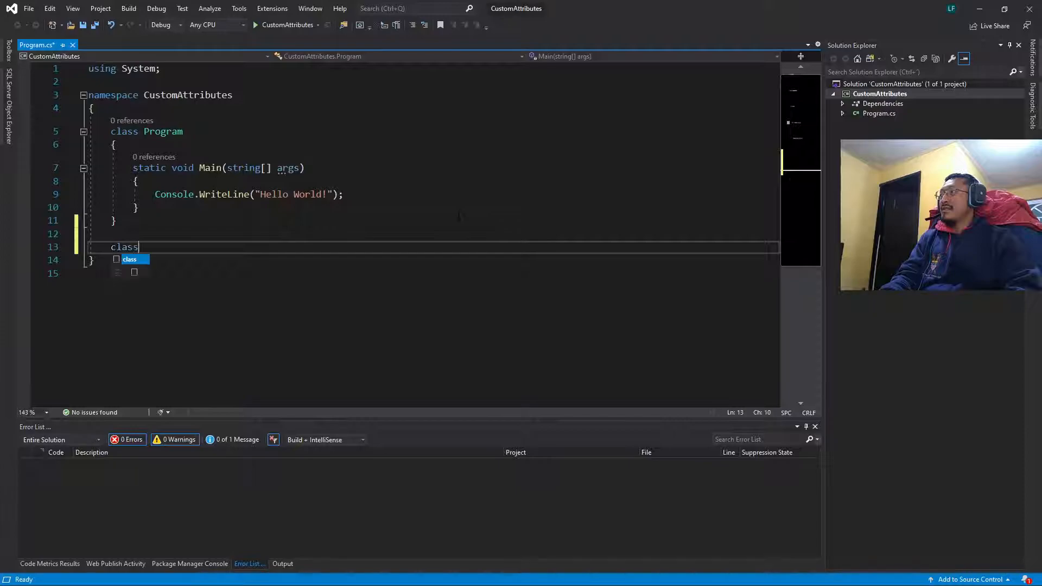
text(ClientExcelReport)
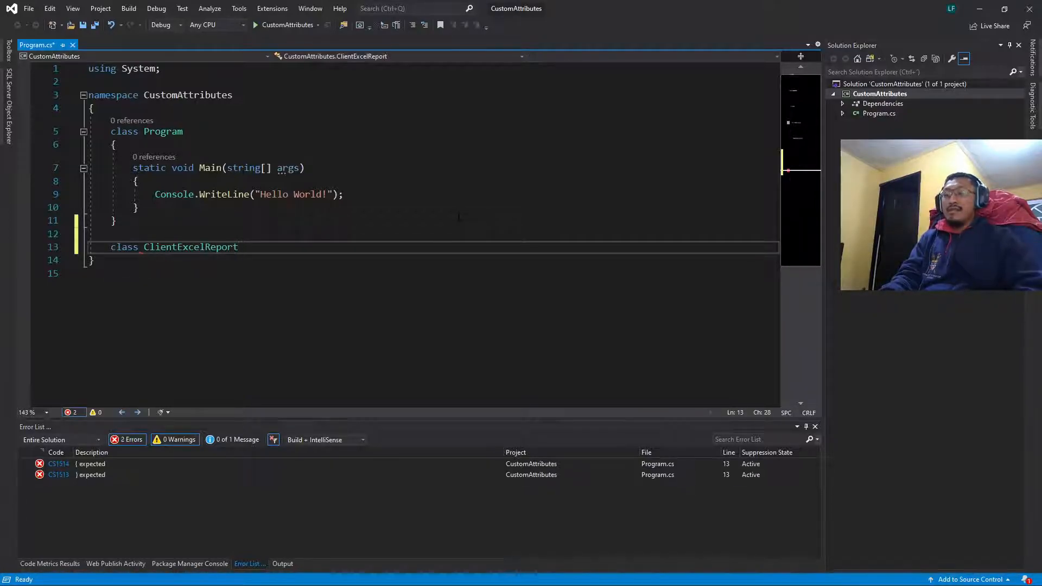
Add ClientName, ClientCountry, Age and ClientStatus properties to ClientExcelReport and save
text({)
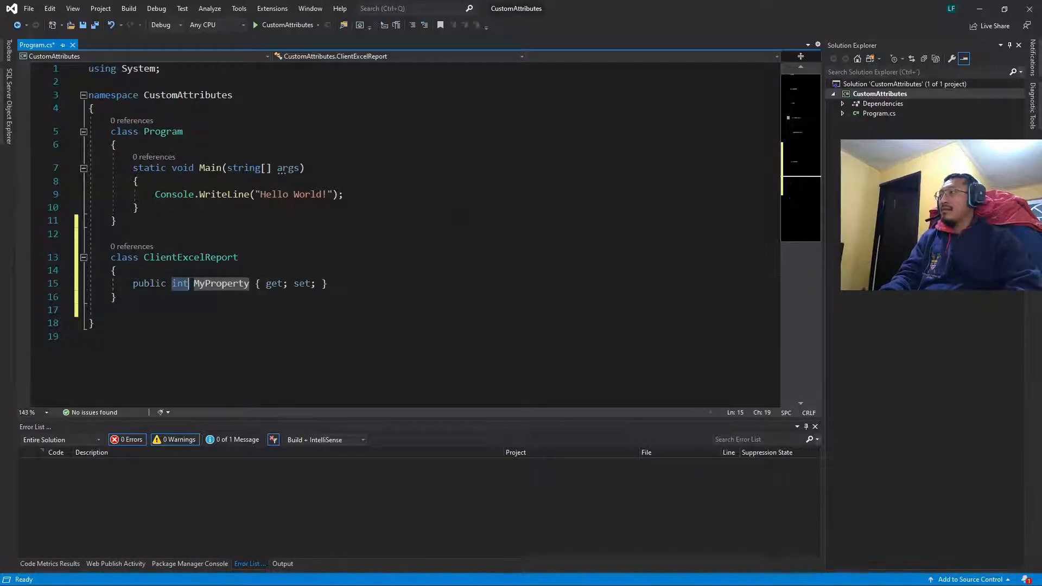
text(string ClientName { get; set;)
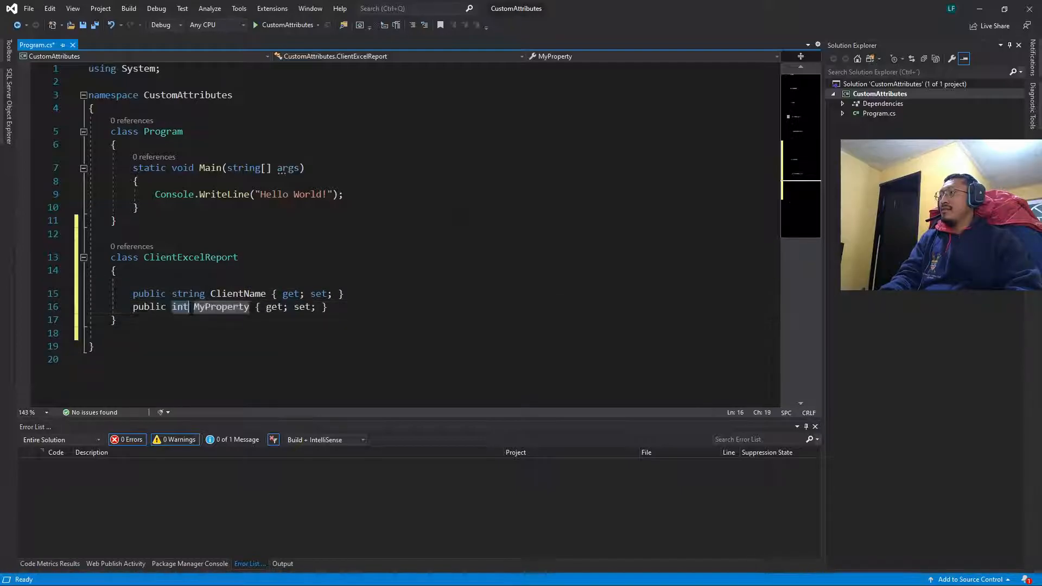
text(string)
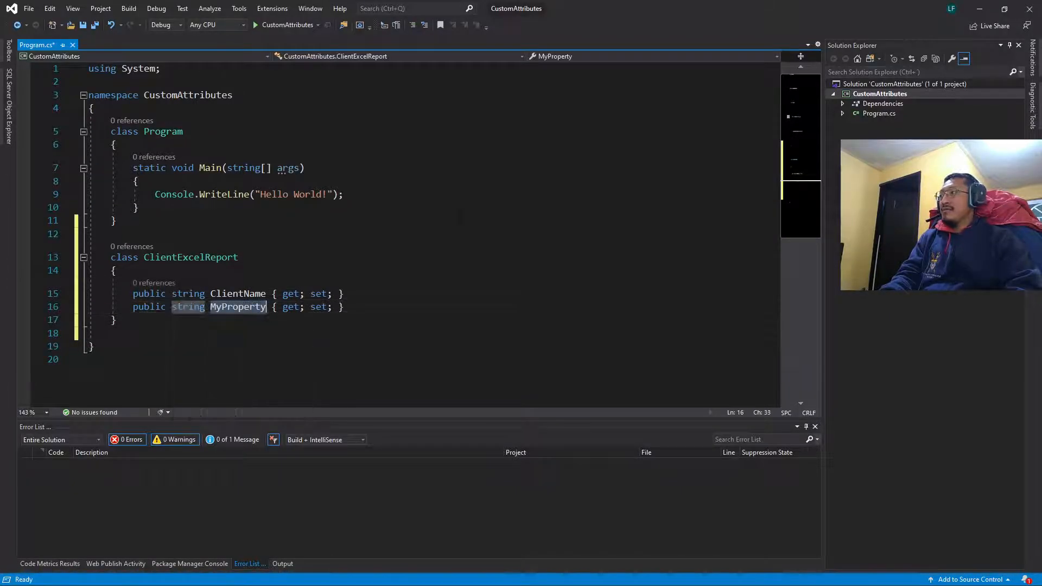
text(ClientCount)
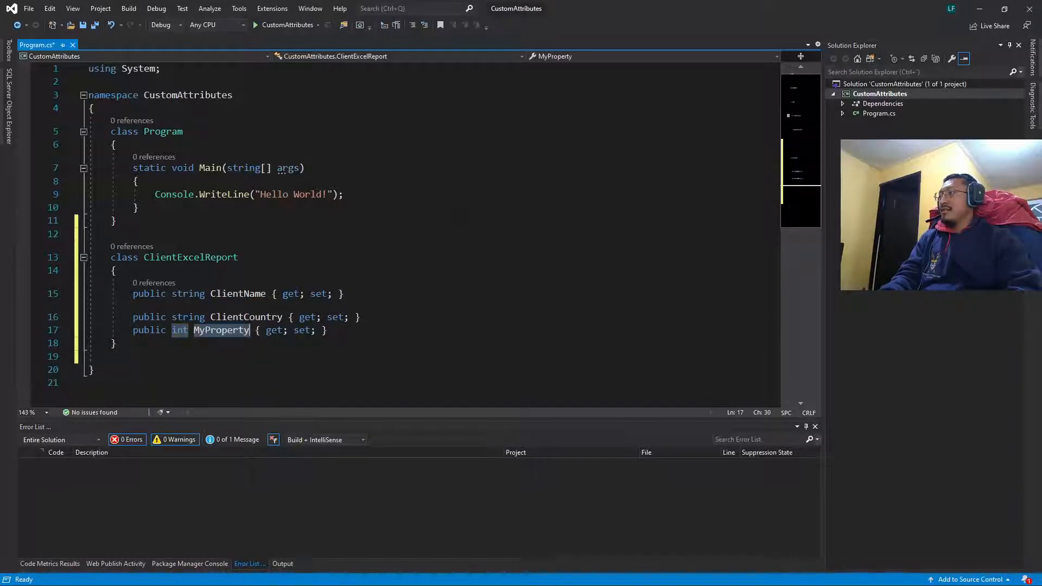
text(Age)
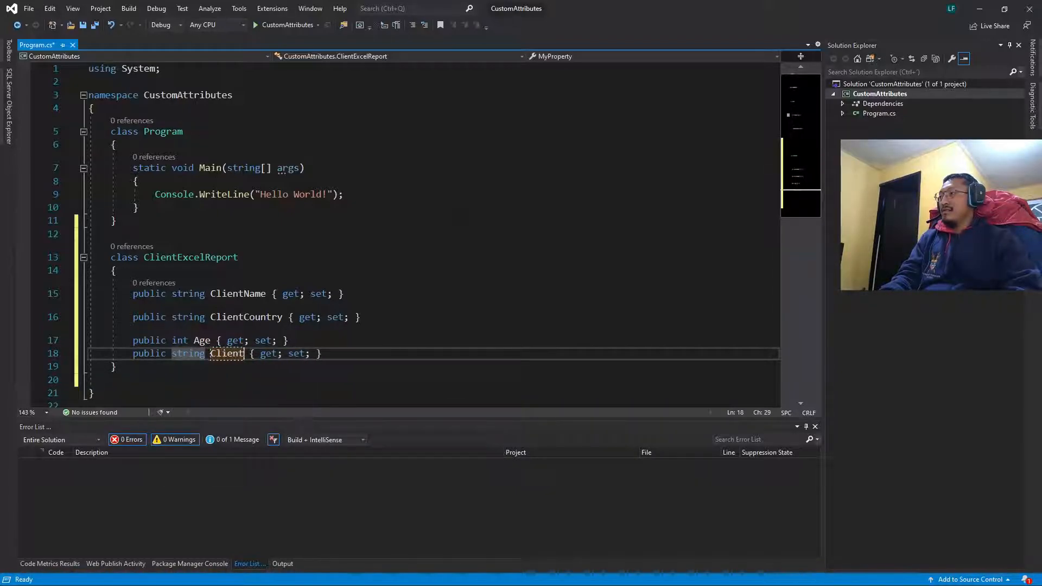
text(Status)
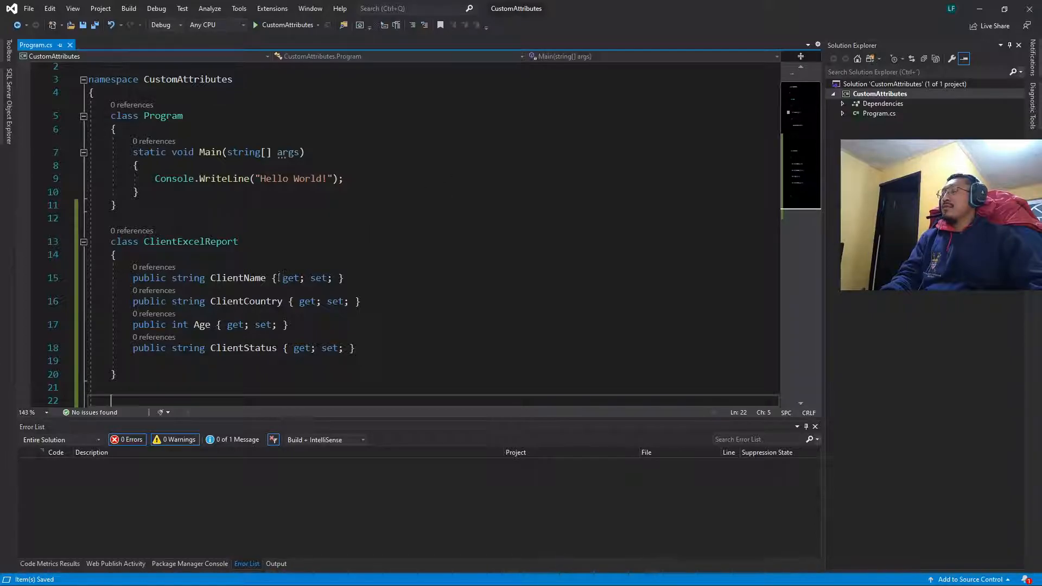
mouse_move(237, 277)
text([Exce)
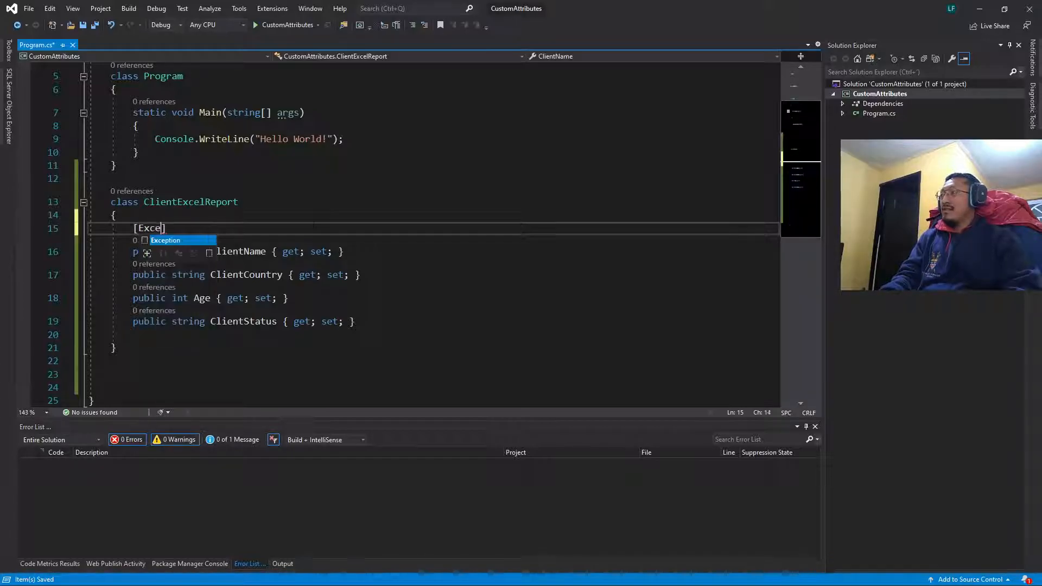
Type an ExcelColumnName attribute with 'Full Name' above ClientName
text(Colu)
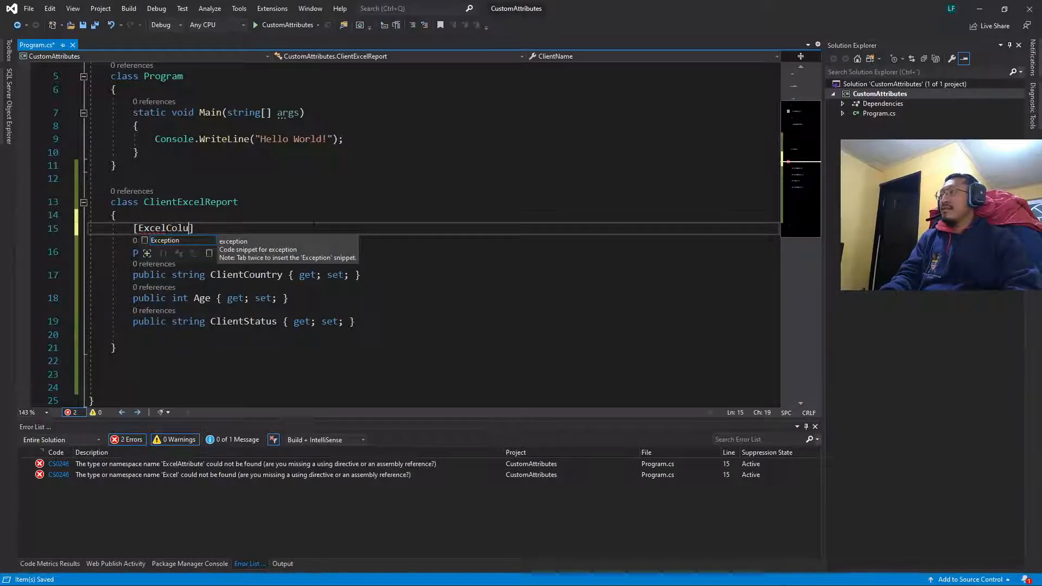
text(mnNA)
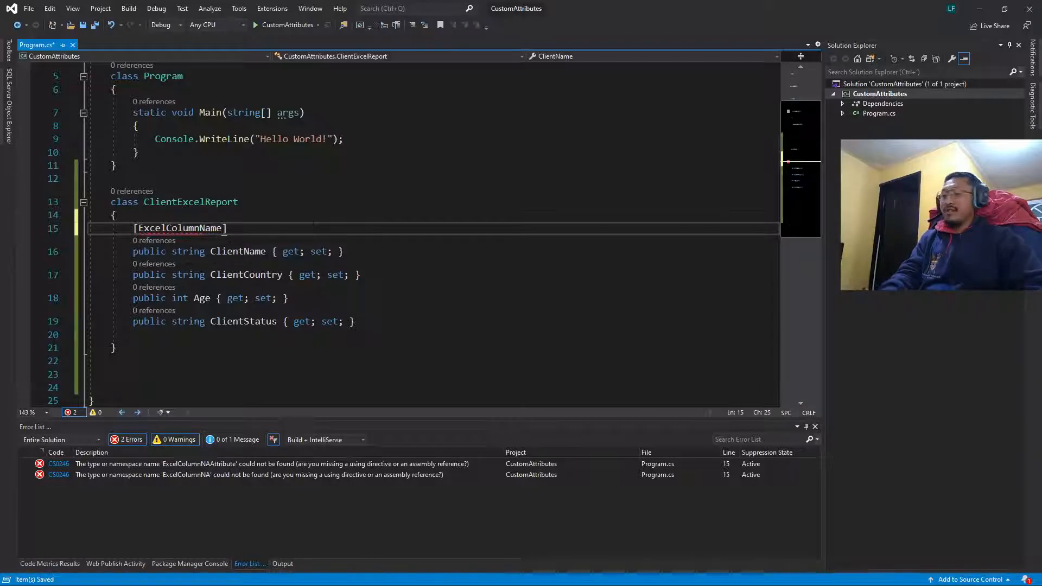
text(())
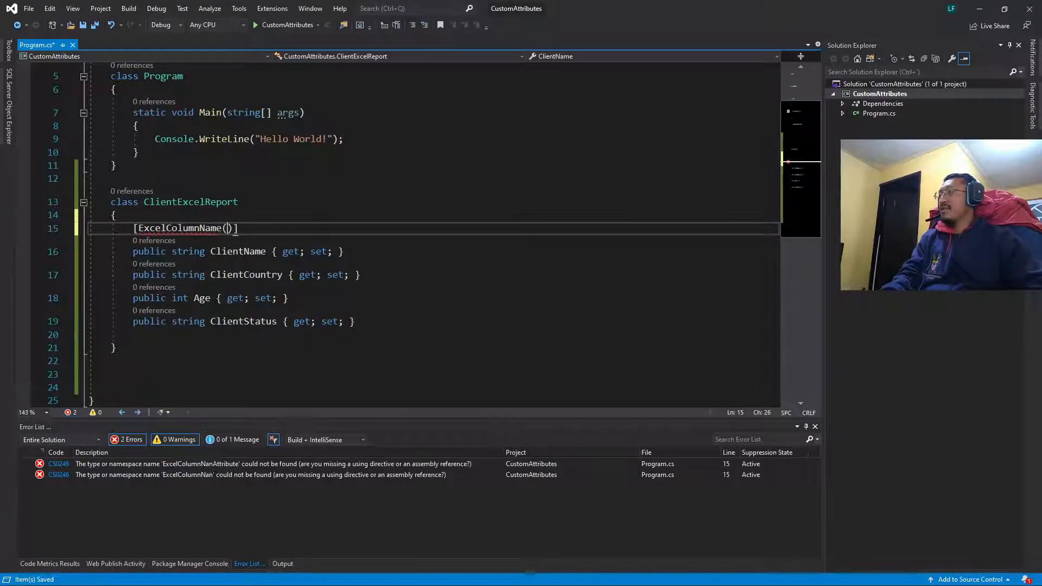
text("F)
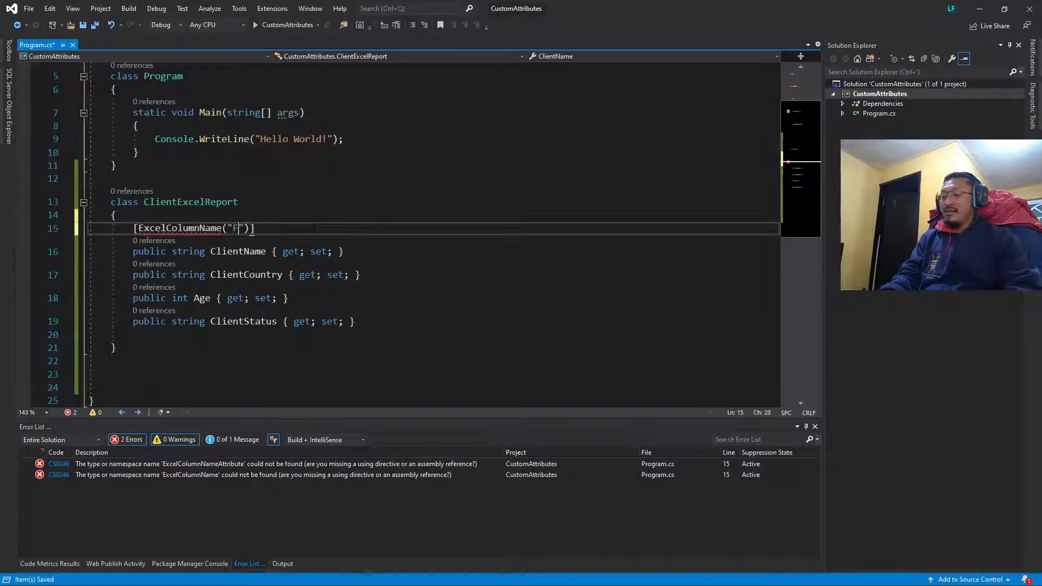
text(ull)
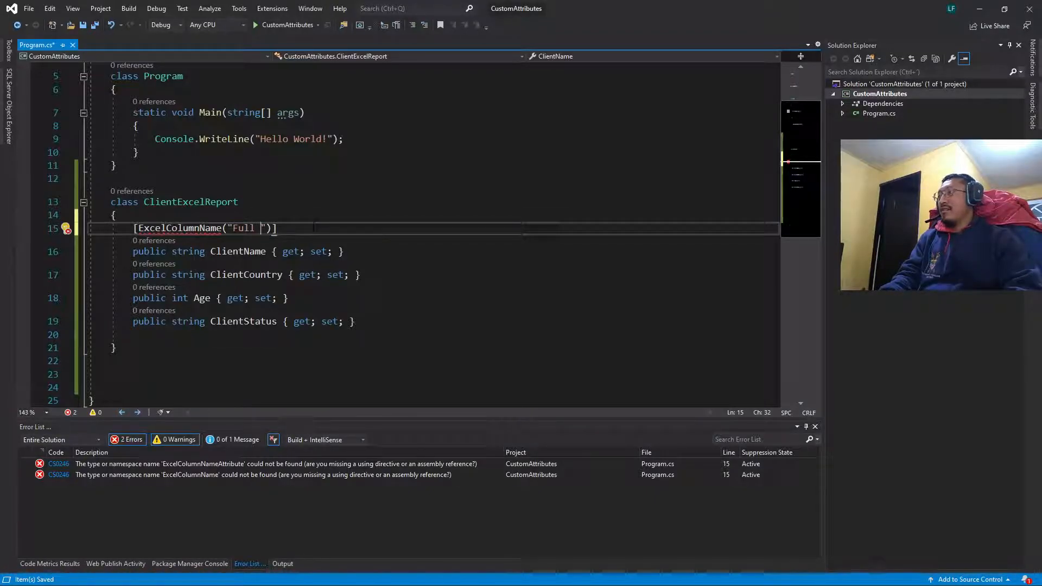
Copy the [ExcelColumnName("Full Name")] attribute onto the other properties
text(Name)
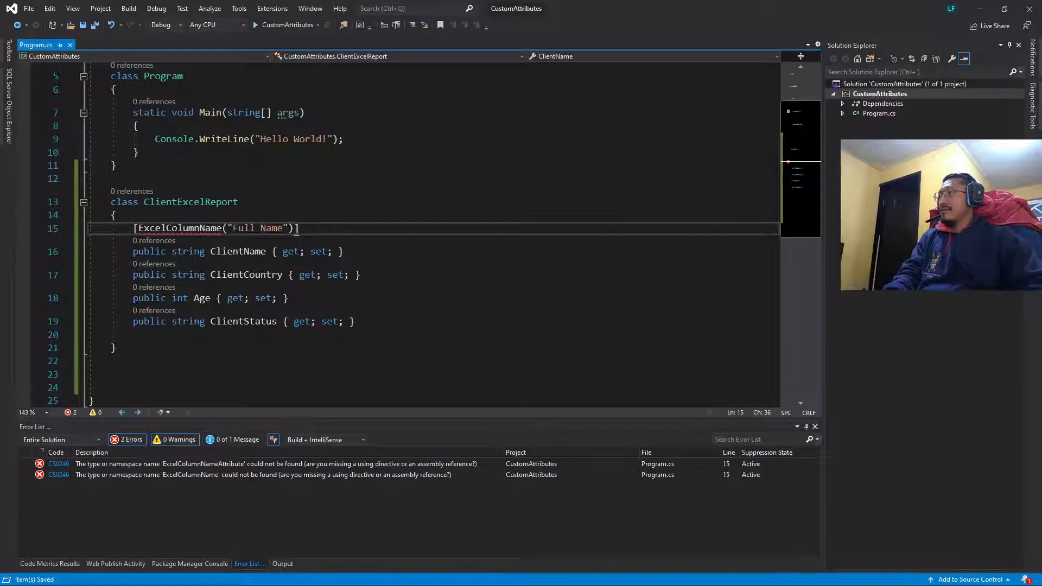
click(343, 251)
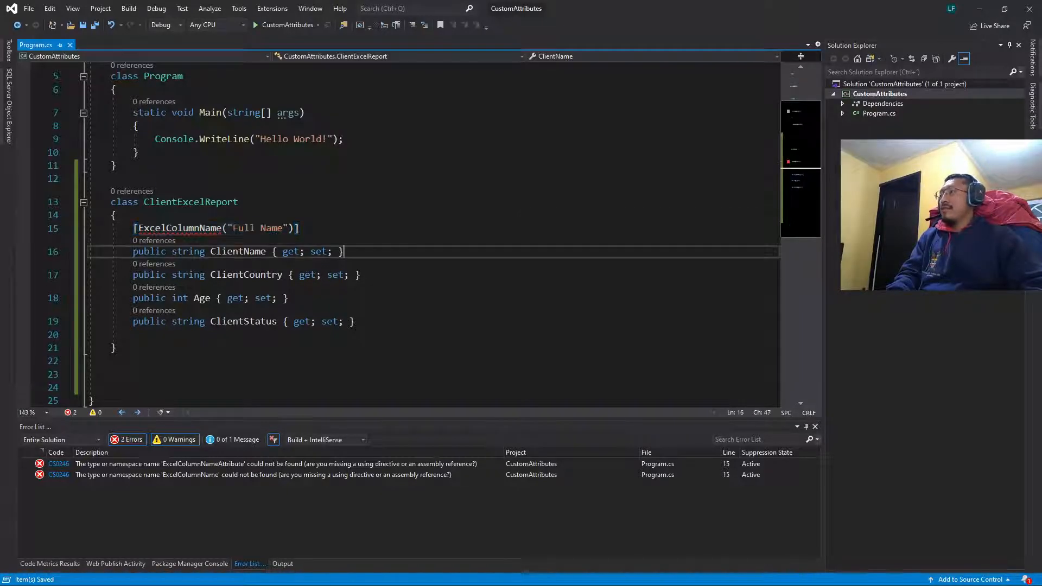
text([ExcelColumnName("Full Name")])
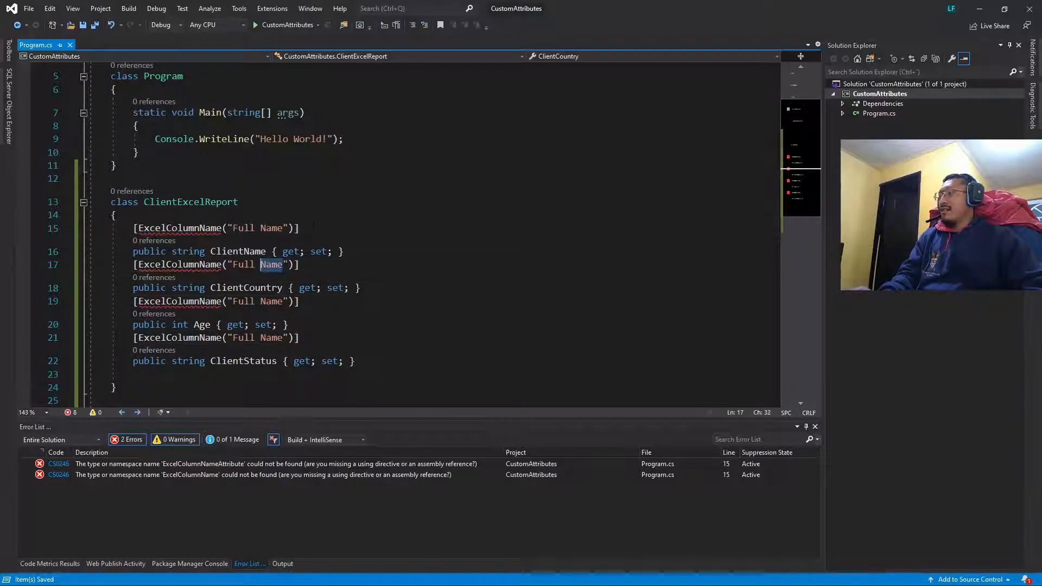
Change the attribute strings to Born Country, Client Age and Current Status
text(Born Co)
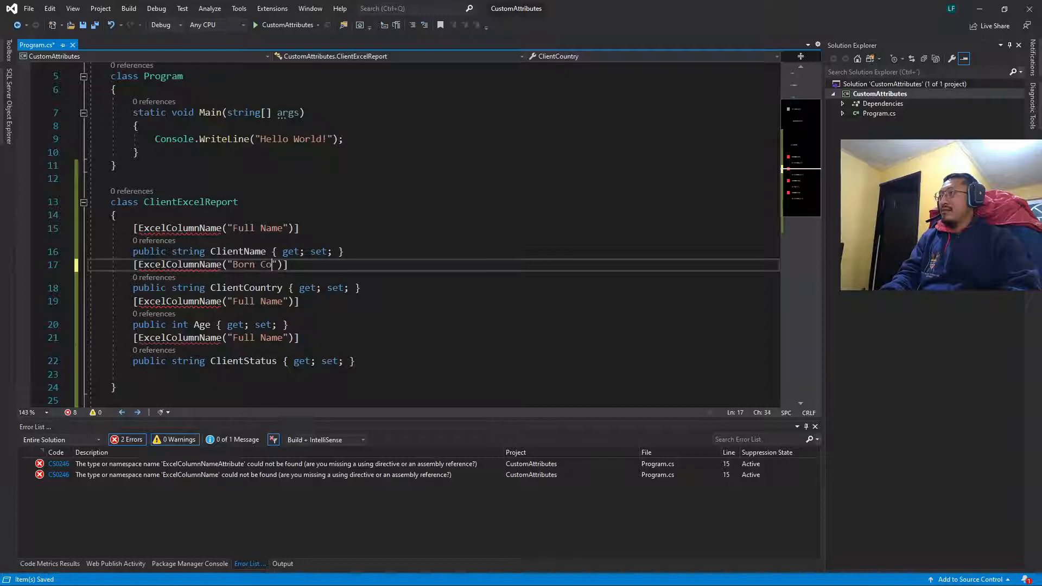
text(untry)
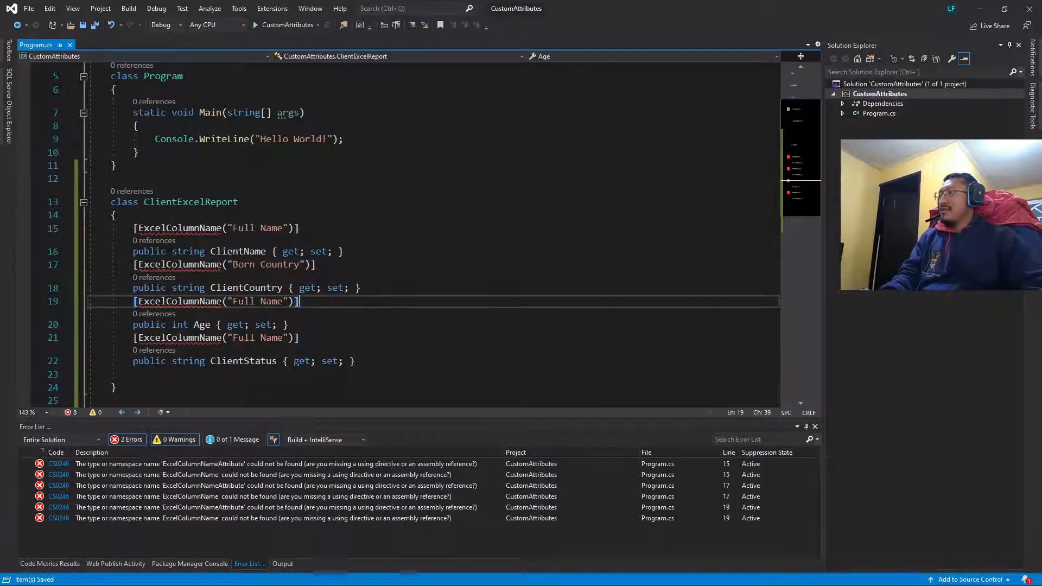
double_click(245, 287)
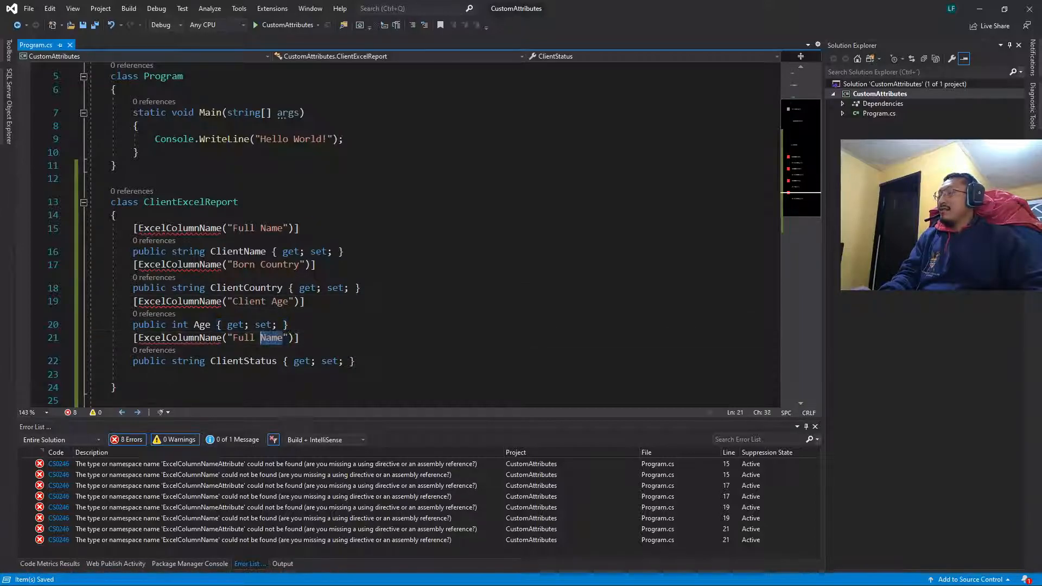
text(Current)
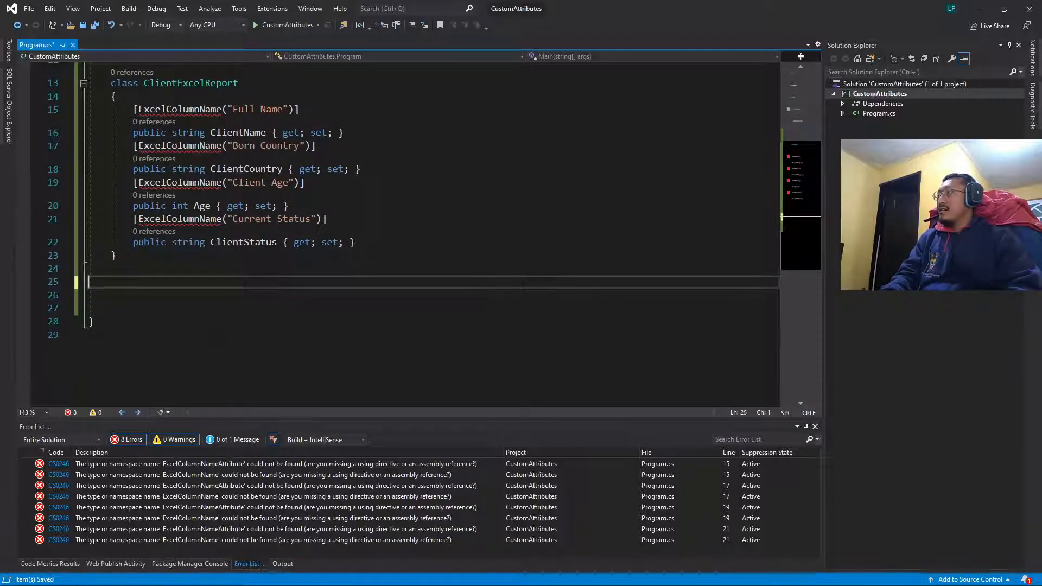
text(pul)
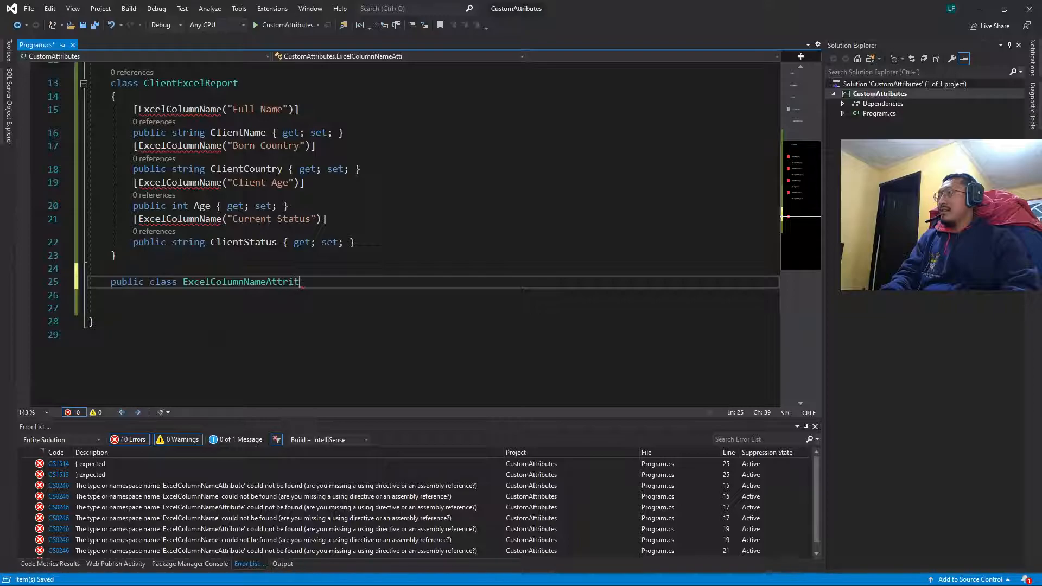
Declare 'public class ExcelColumnNameAttribute : Attribute' with opening and closing braces
text(ute)
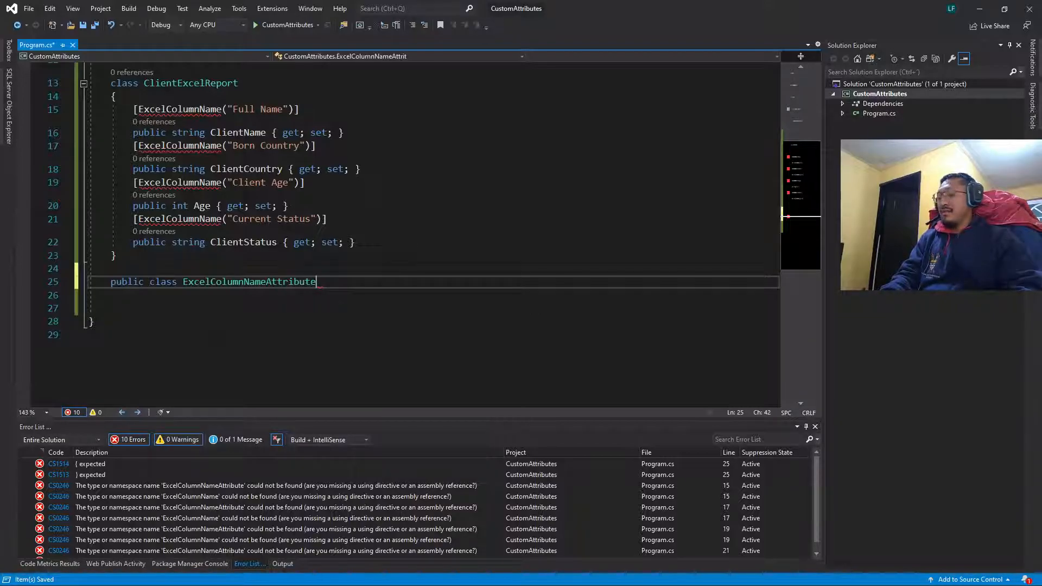
text(: A)
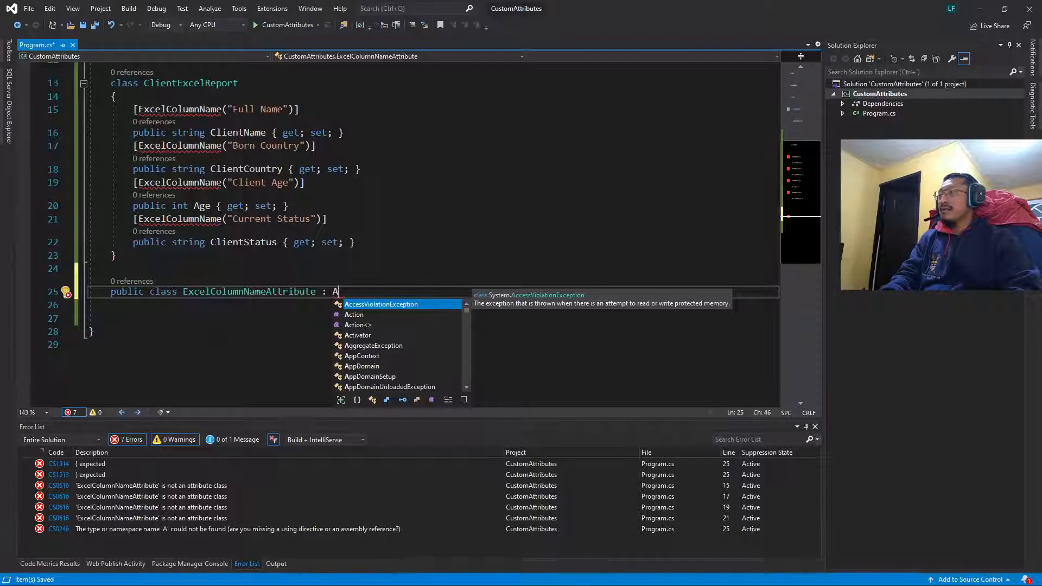
text(ttribute)
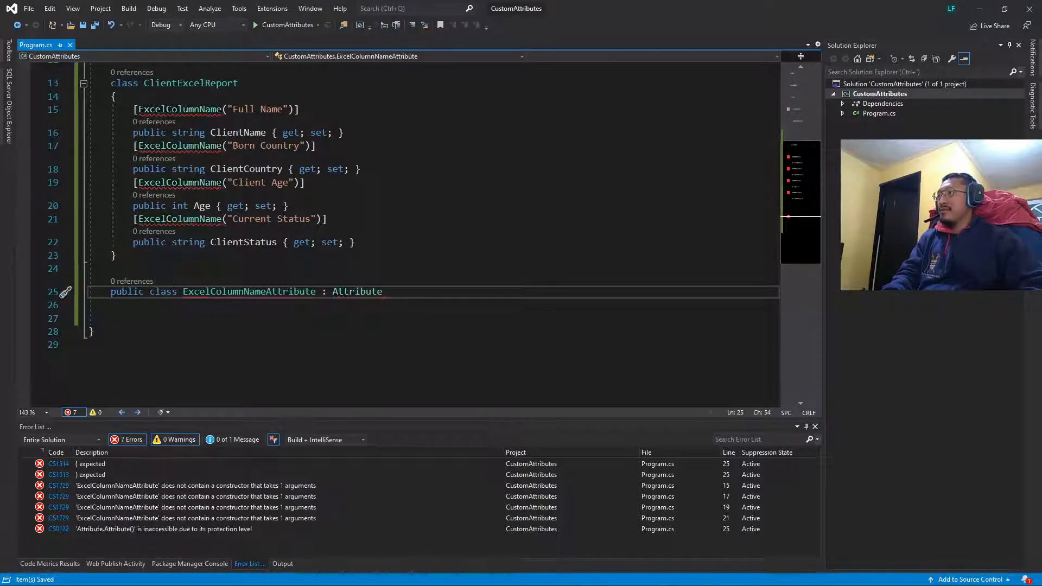
text({)
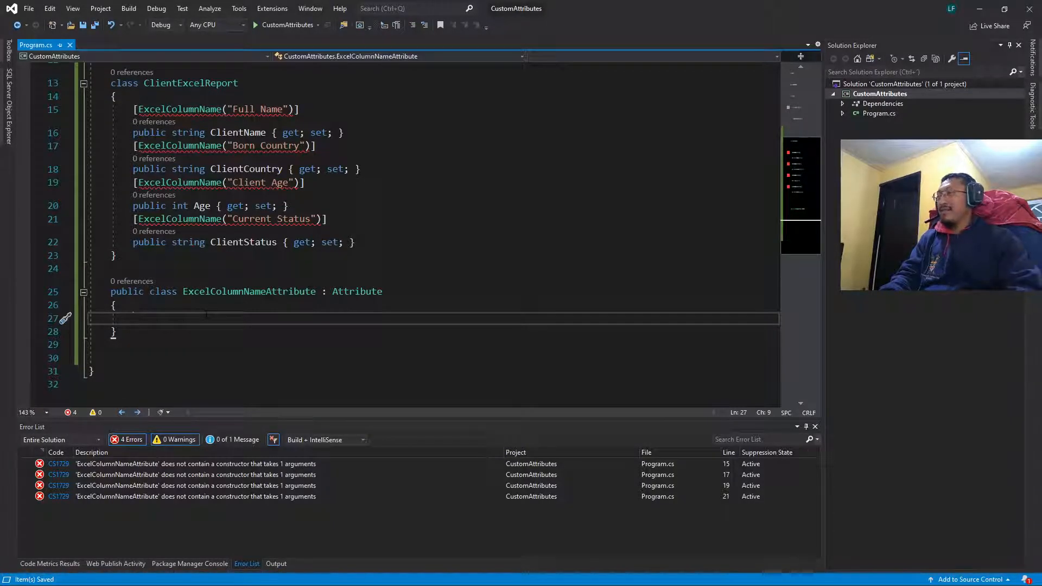
Add a public ExcelColumnNameAttribute constructor taking a string columnName parameter
text(public)
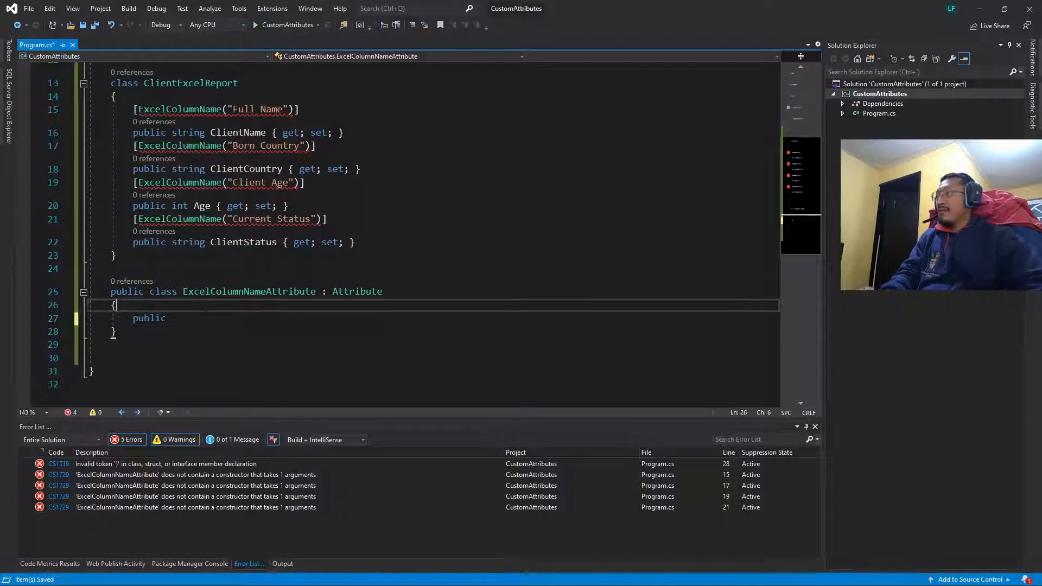
double_click(249, 291)
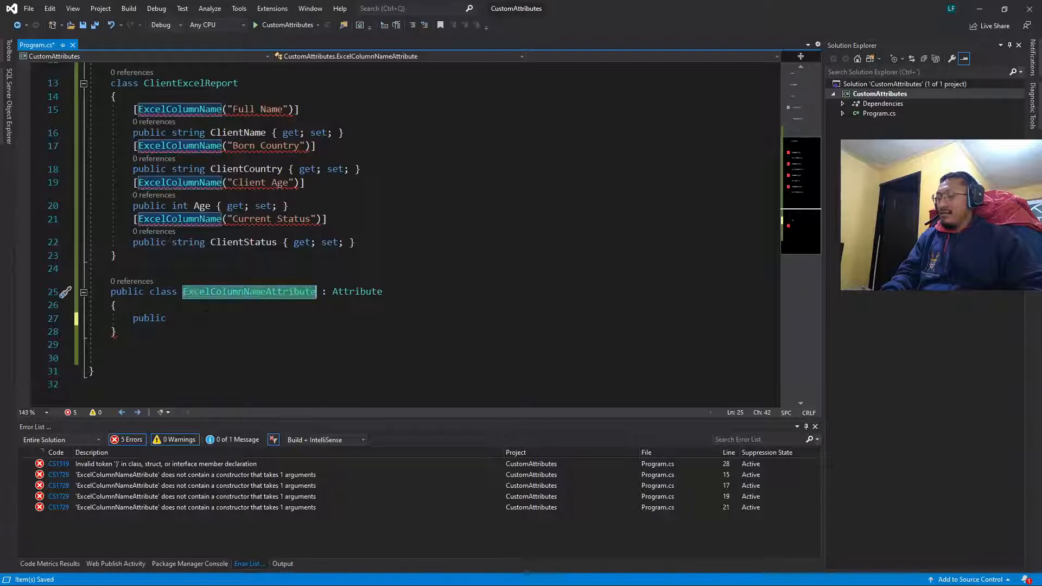
text(ExcelColumnNameAttribute)
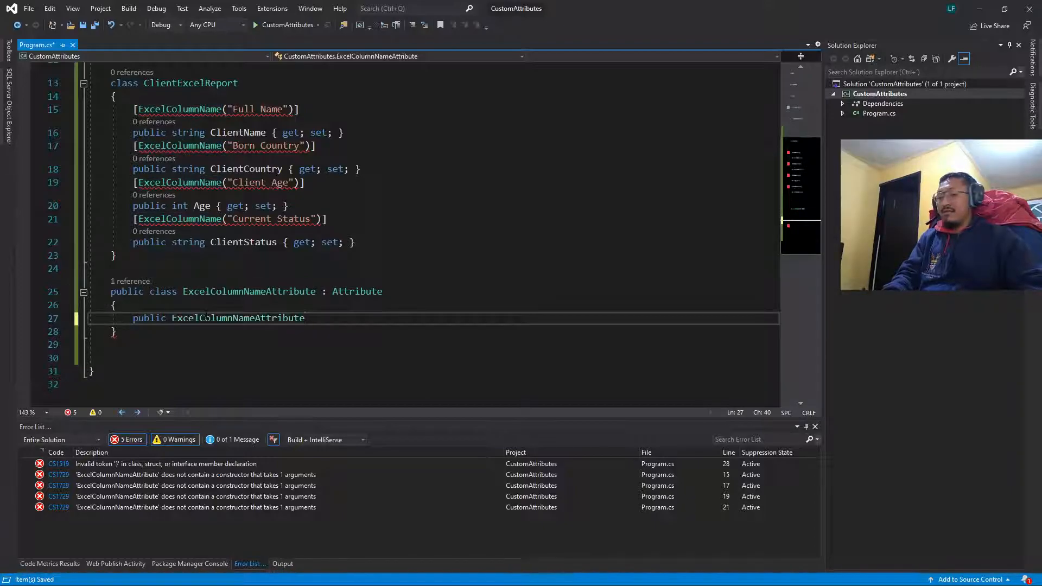
text(())
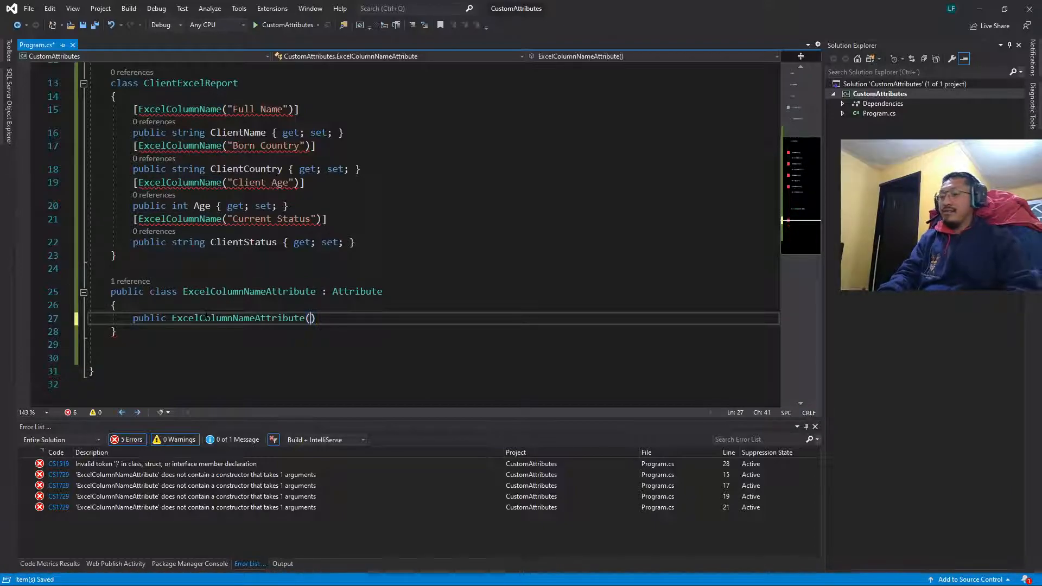
text(string cl)
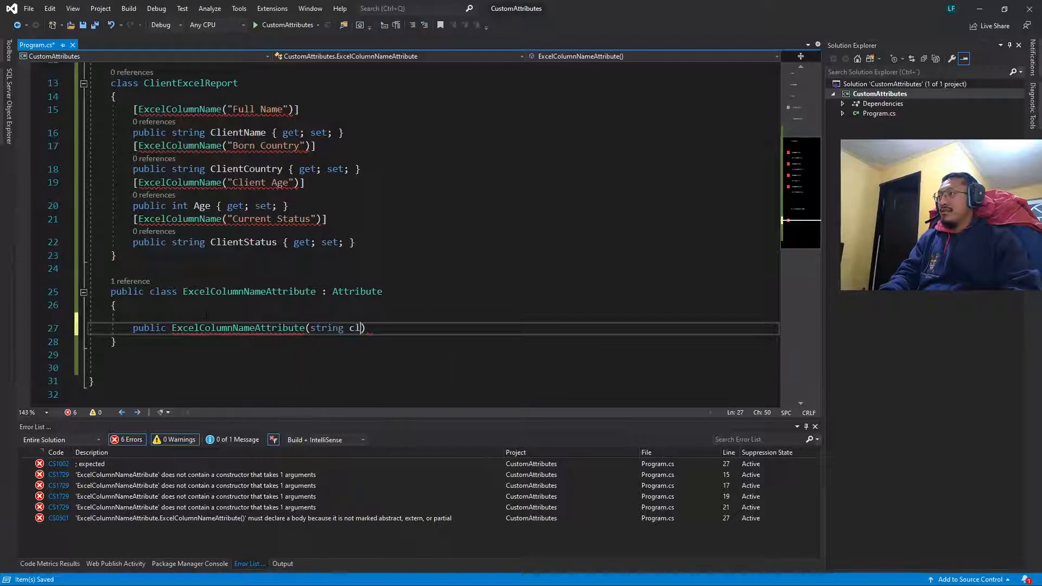
Assign ColumnName = columnName inside the constructor body
text(oulu)
text({)
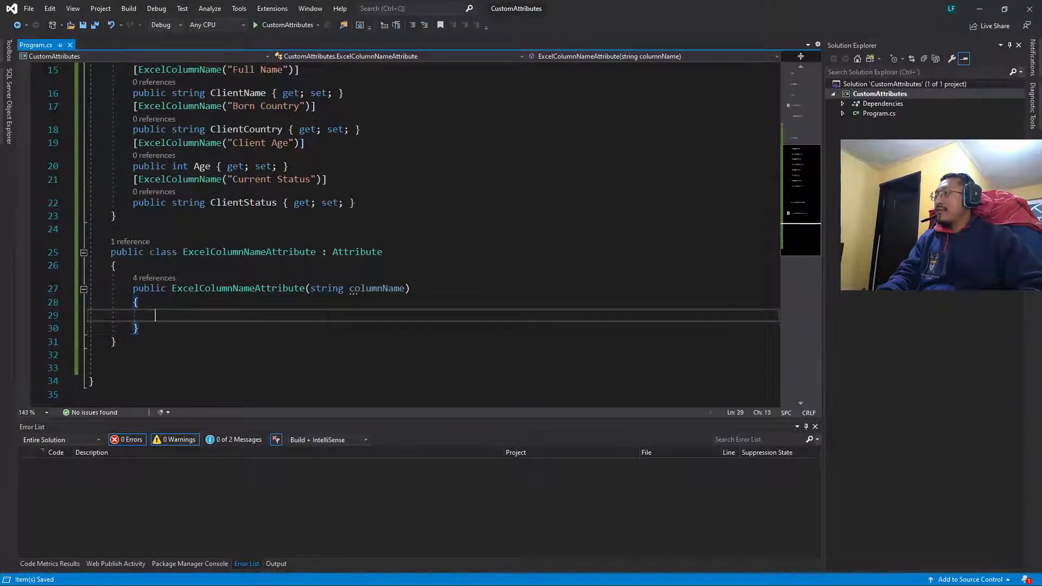
text(Col)
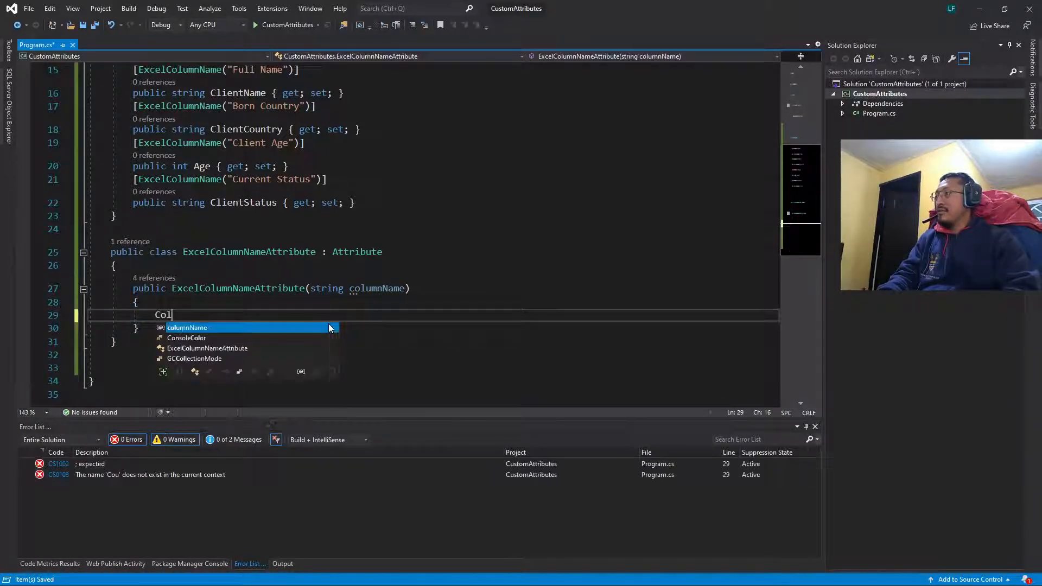
text(umnName =)
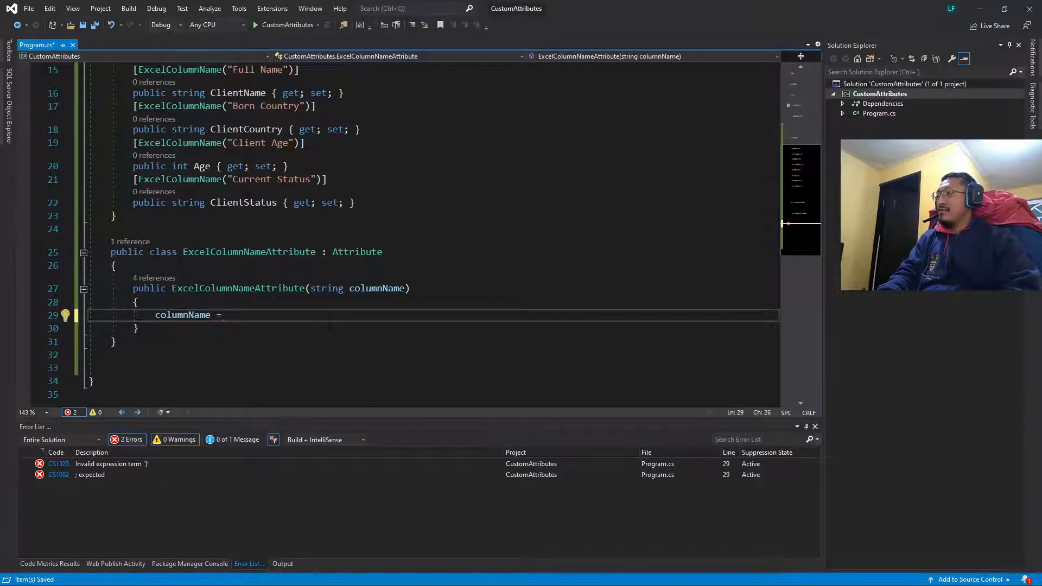
text(coul)
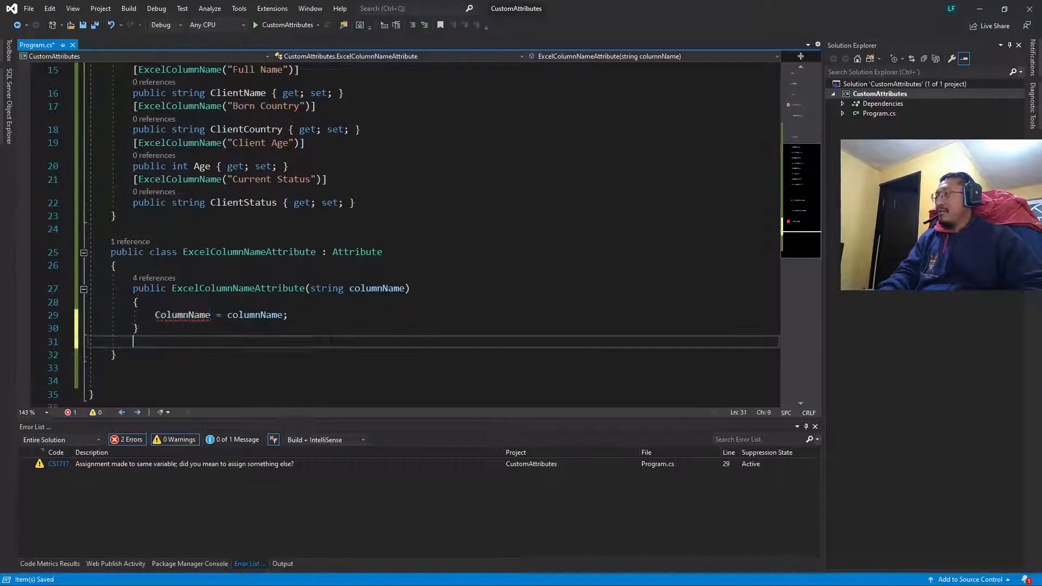
Add 'public string ColumnName { get; set; }' below the constructor
text(pro)
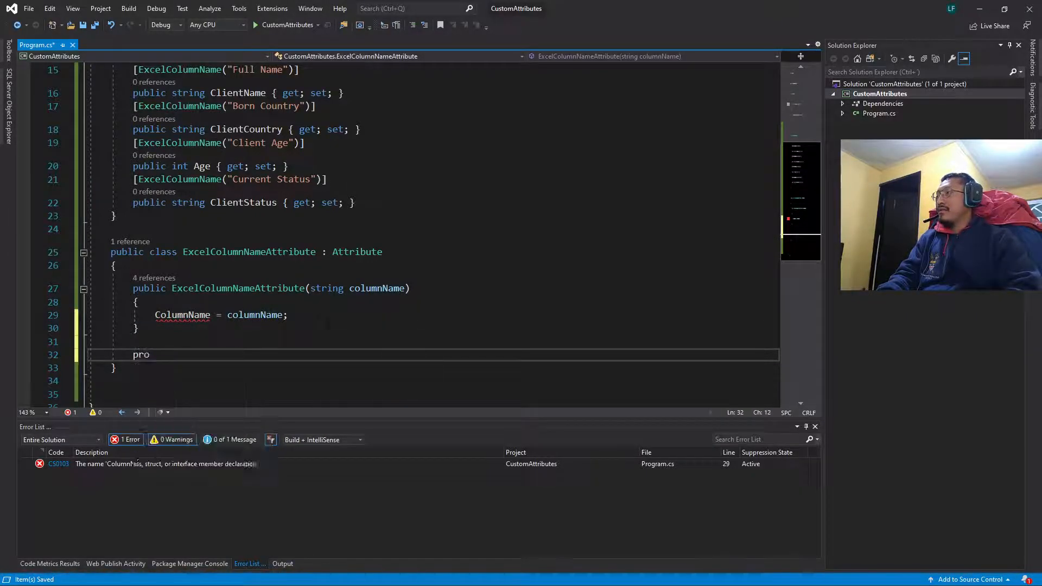
text(public string ColumnName { get; set; })
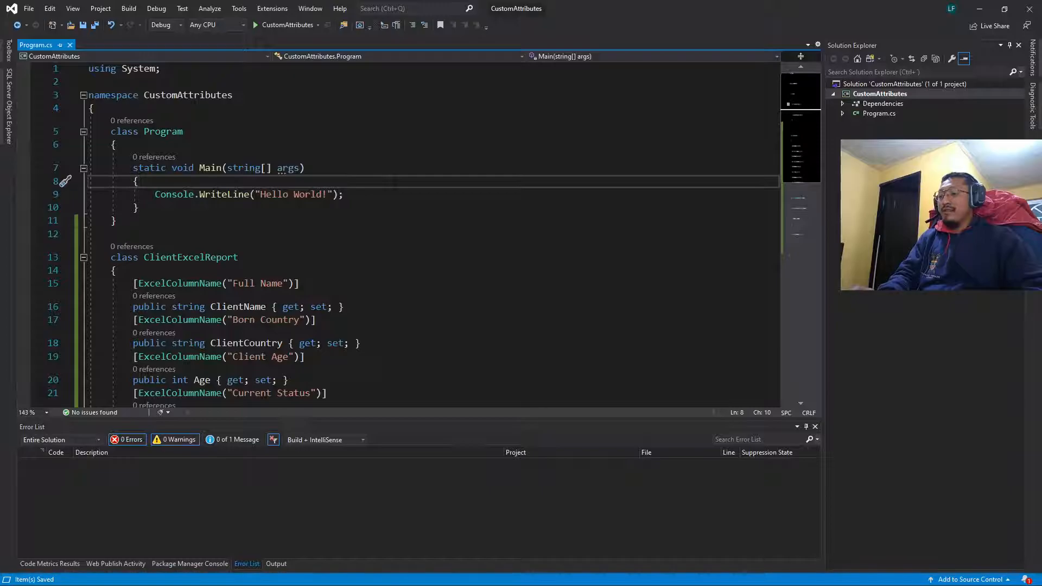
Comment out the Hello World line in Main and add a blank line below it
text(//)
key(Enter)
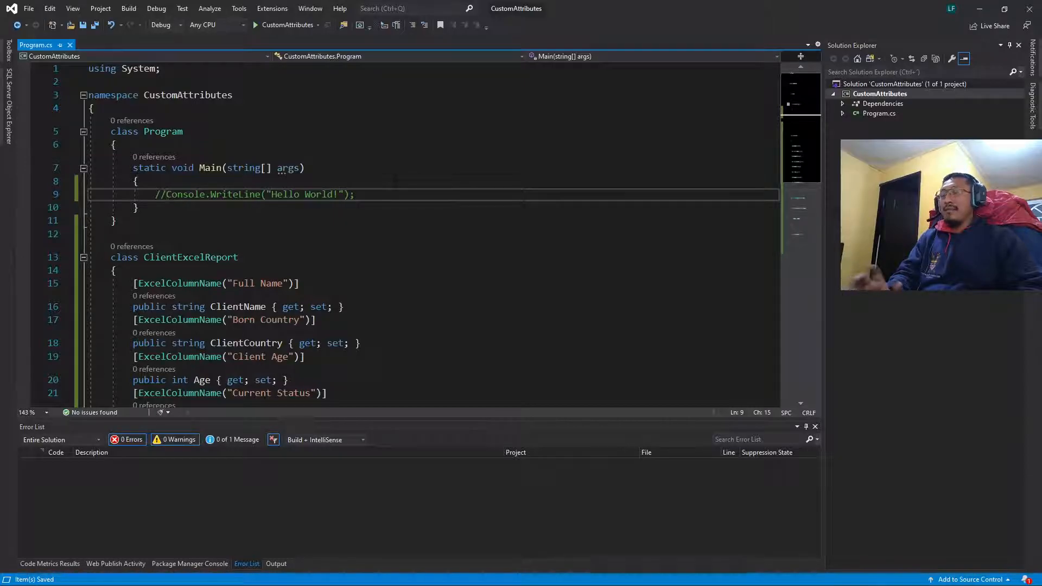
key(Enter)
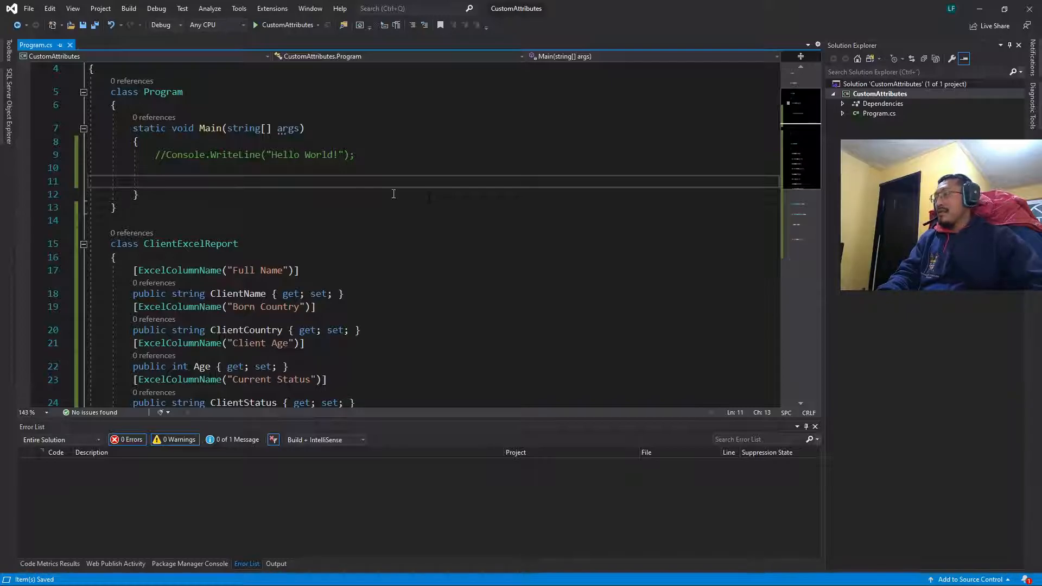
mouse_move(219, 255)
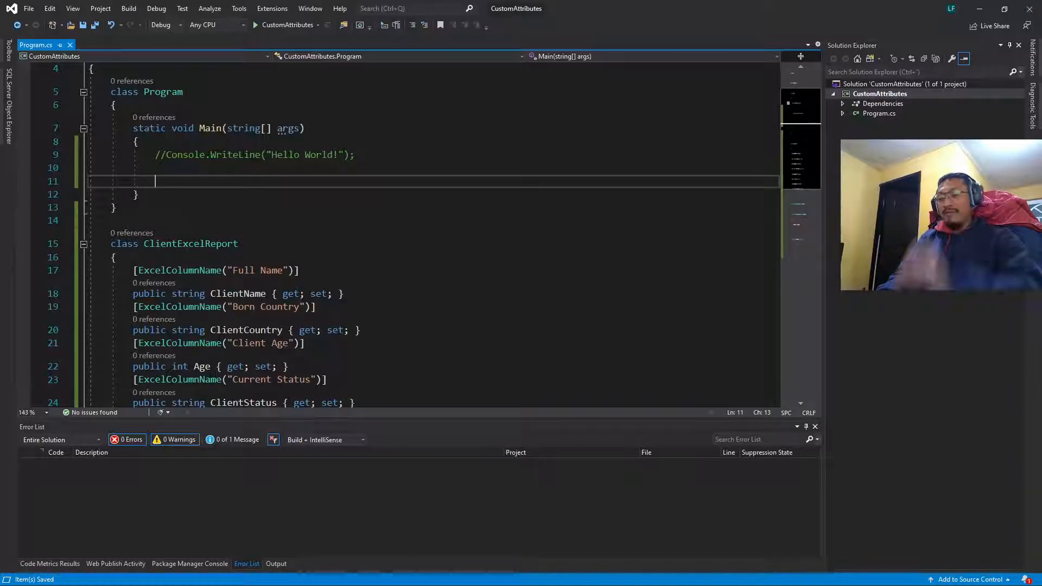
Type var properties = typeof(ClientExcelReport).GetProperties(); then begin foreach on the next line
text(var prop)
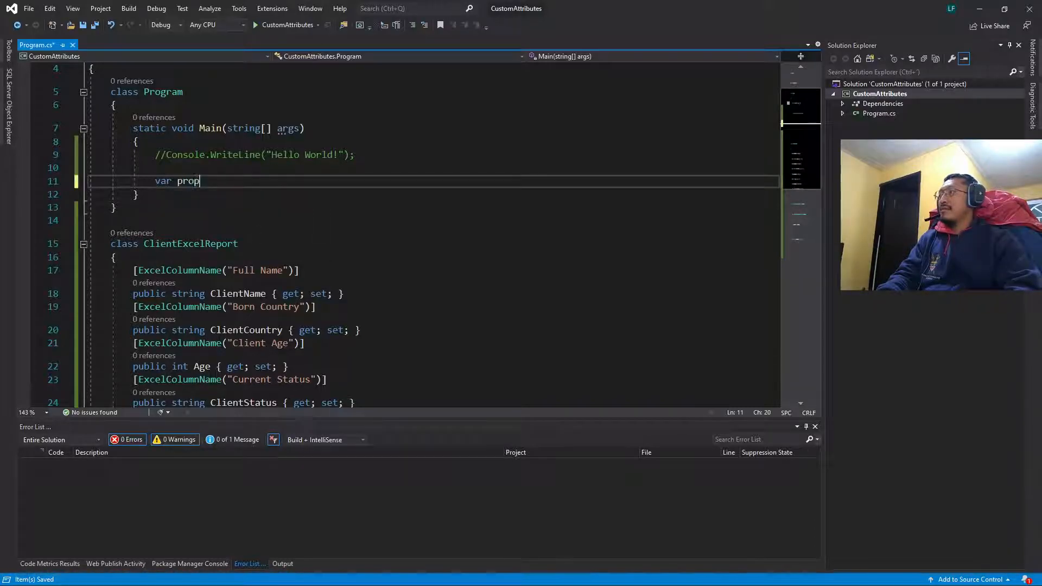
text(erties =)
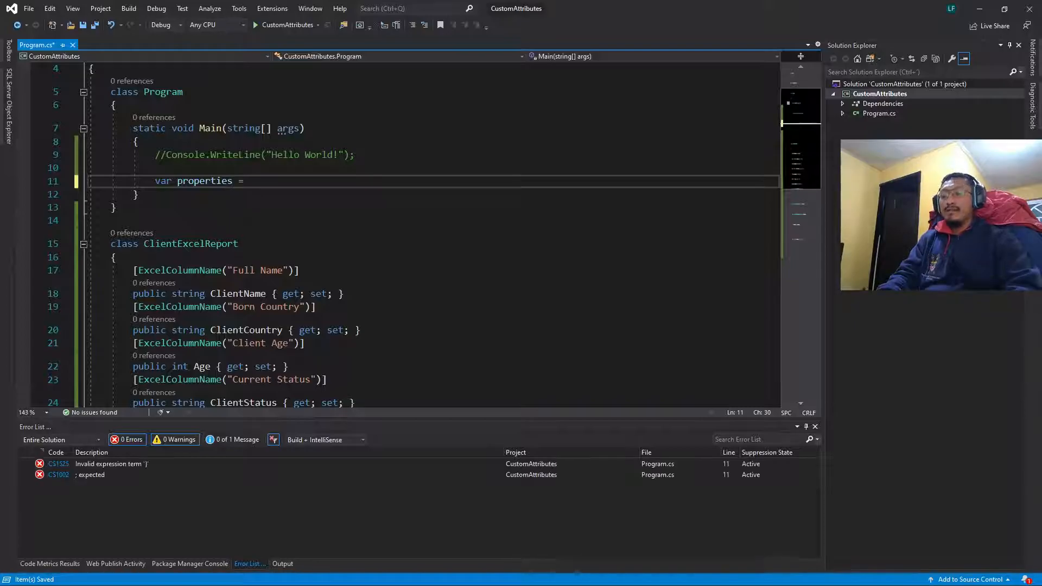
text(typeof())
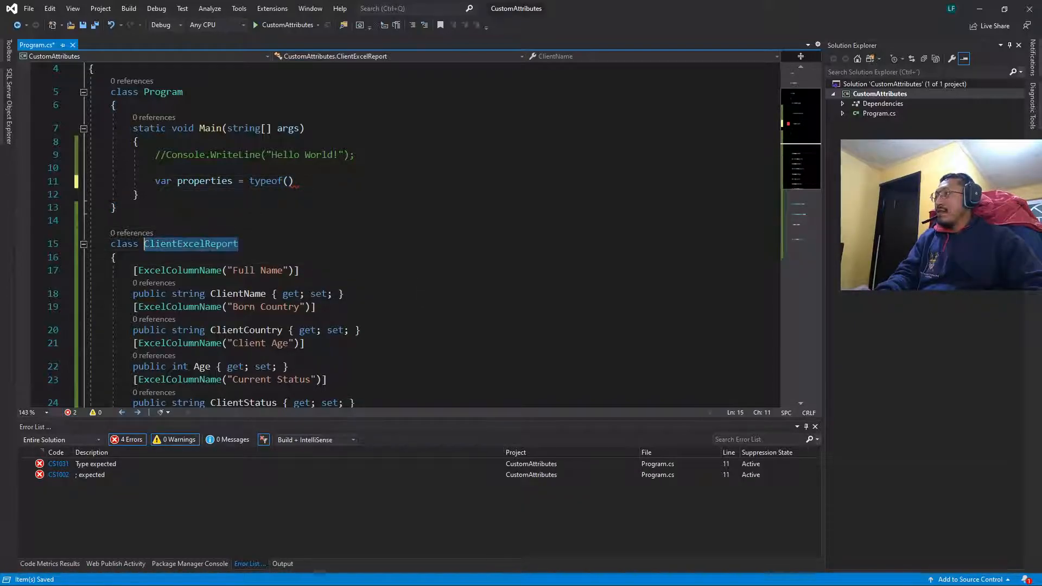
text(ClientExcelReport)
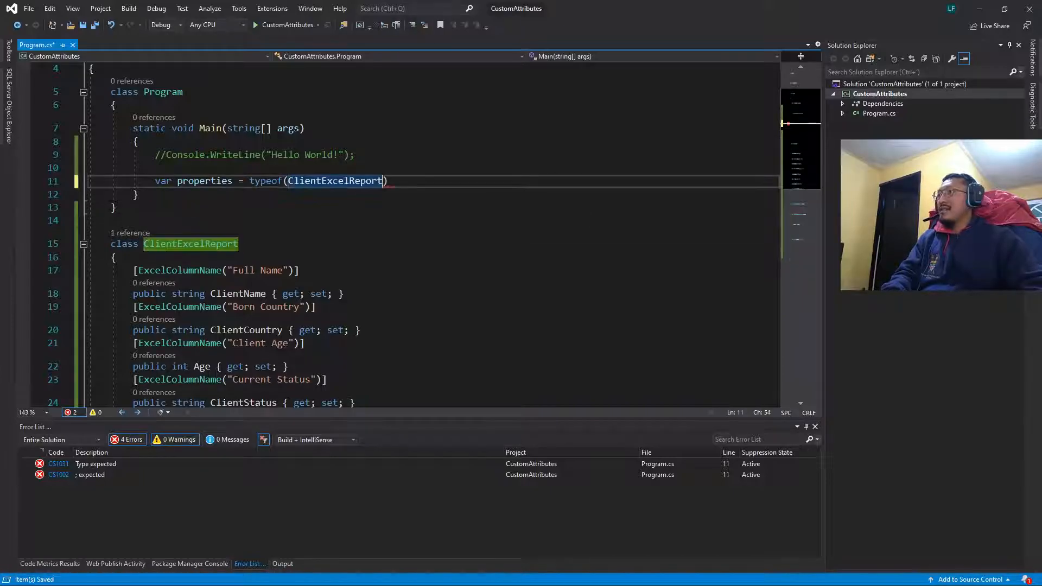
text(.)
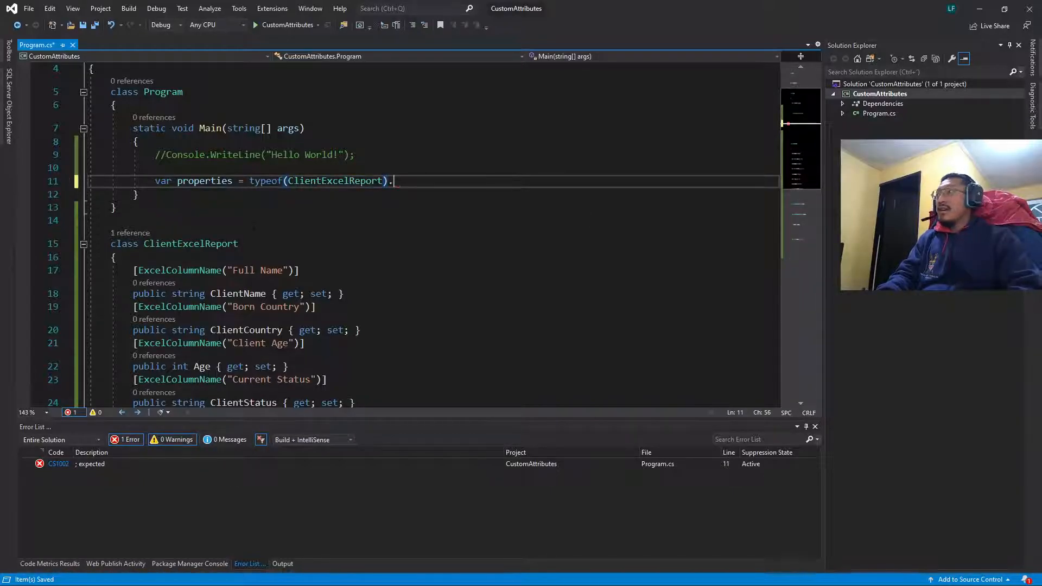
text(GetProperties)
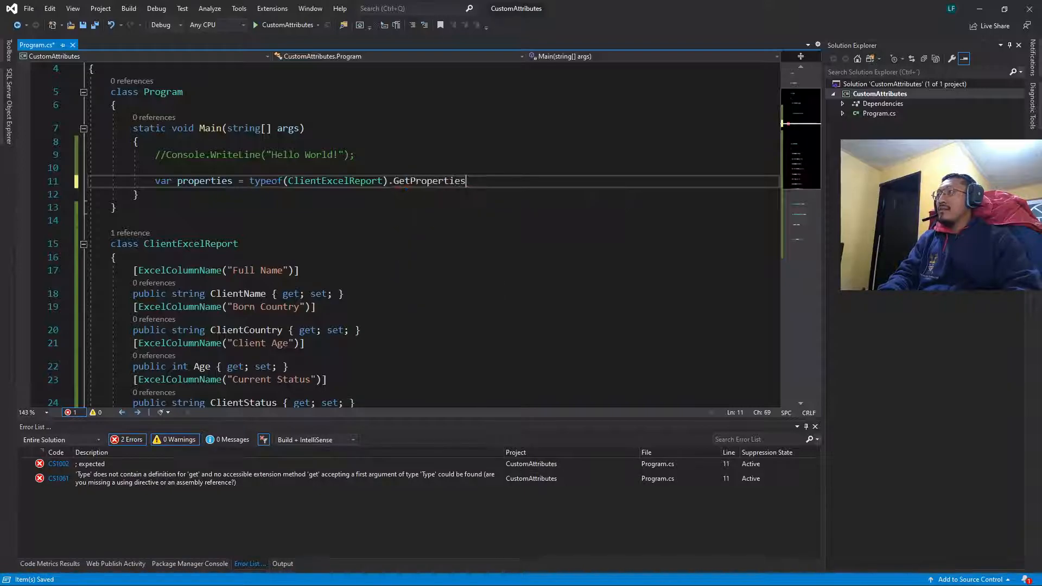
text(())
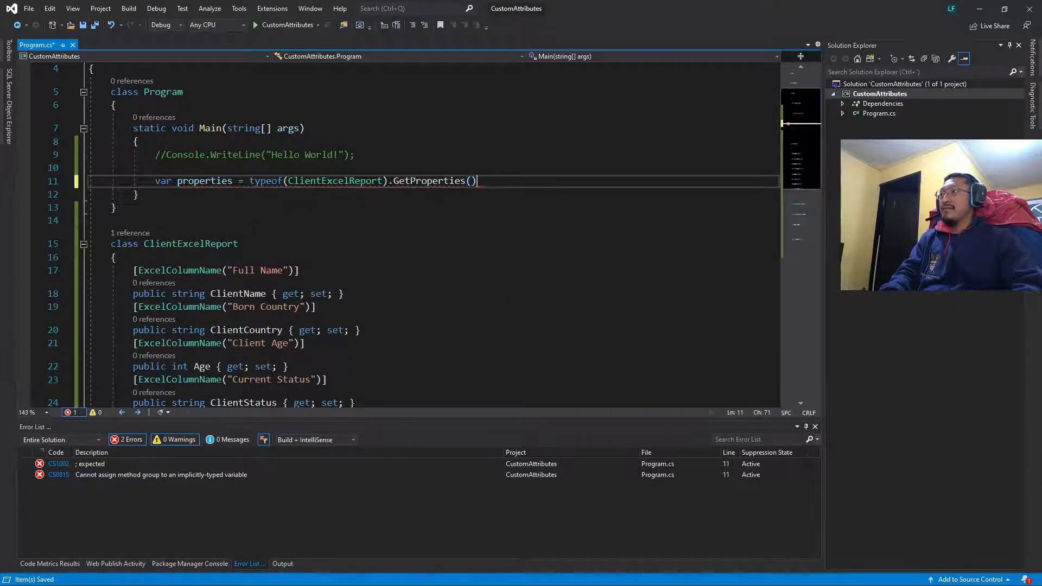
text(foreach(var)
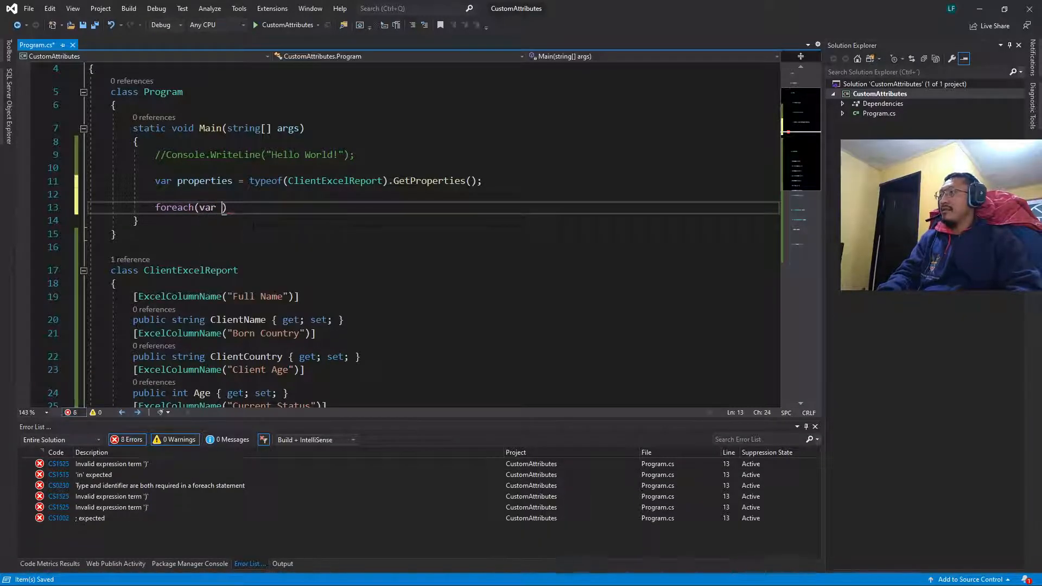
Complete the loop header foreach(var property in properties) with an opening brace
text(property in)
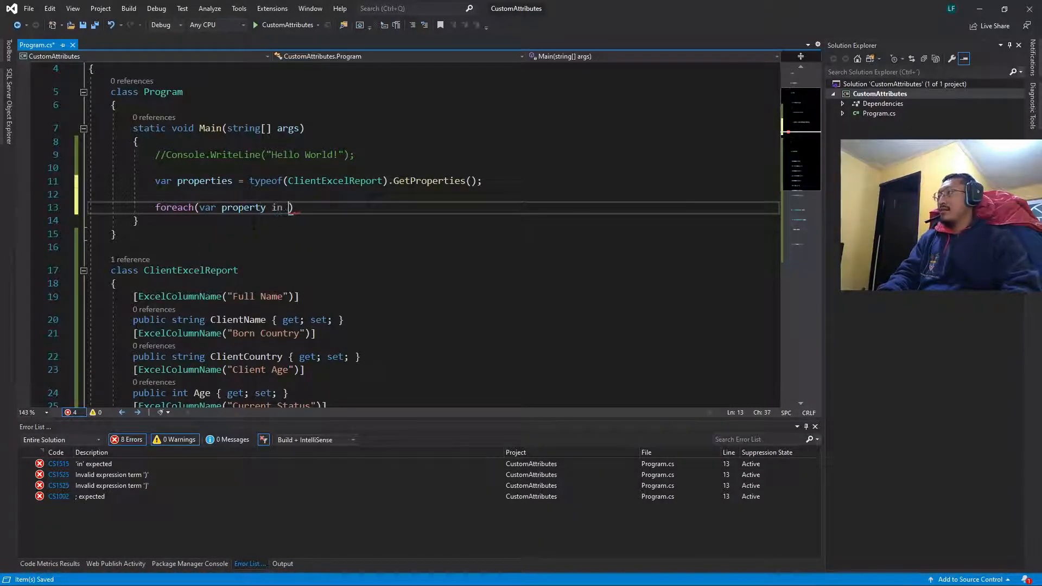
text(pro)
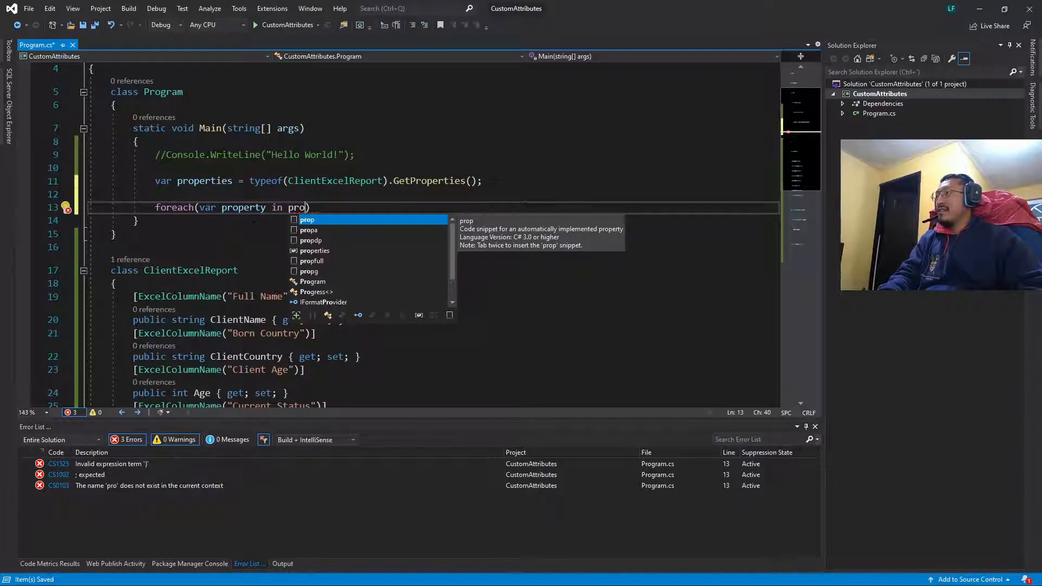
text(perties))
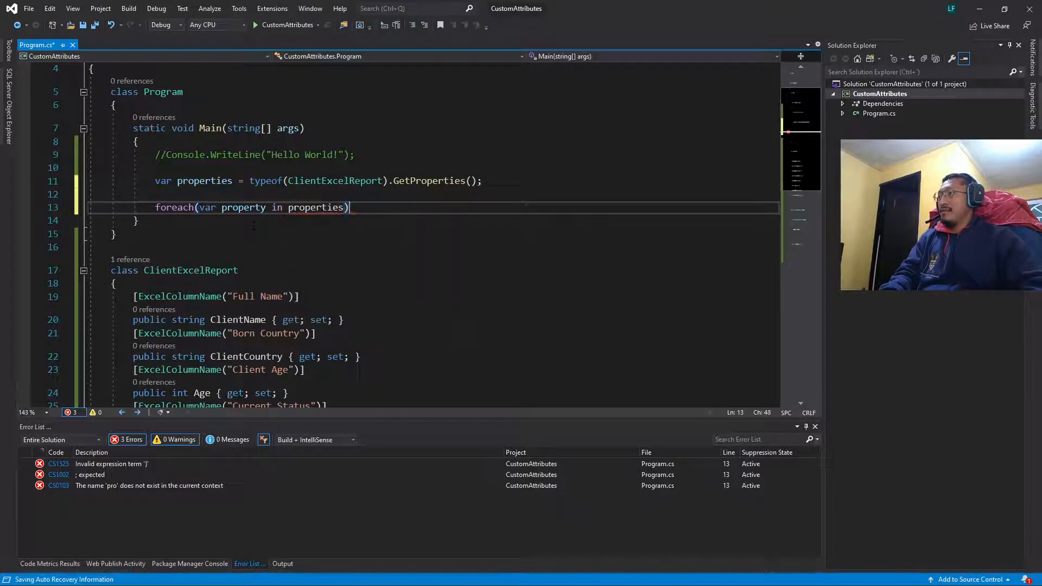
text({)
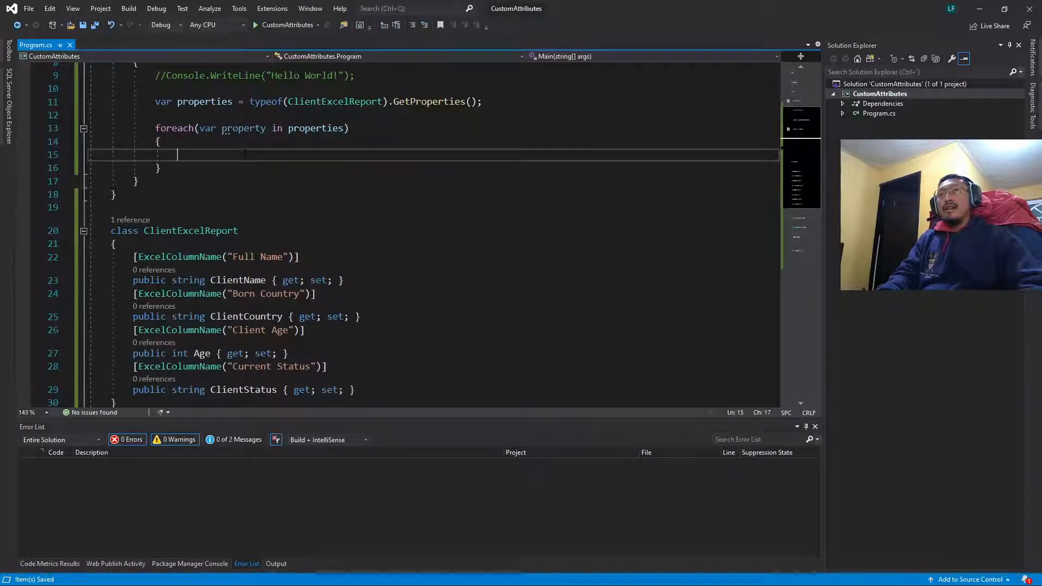
Add Console.WriteLine($"Prop name: {property.Name}") inside the loop
text(Clo)
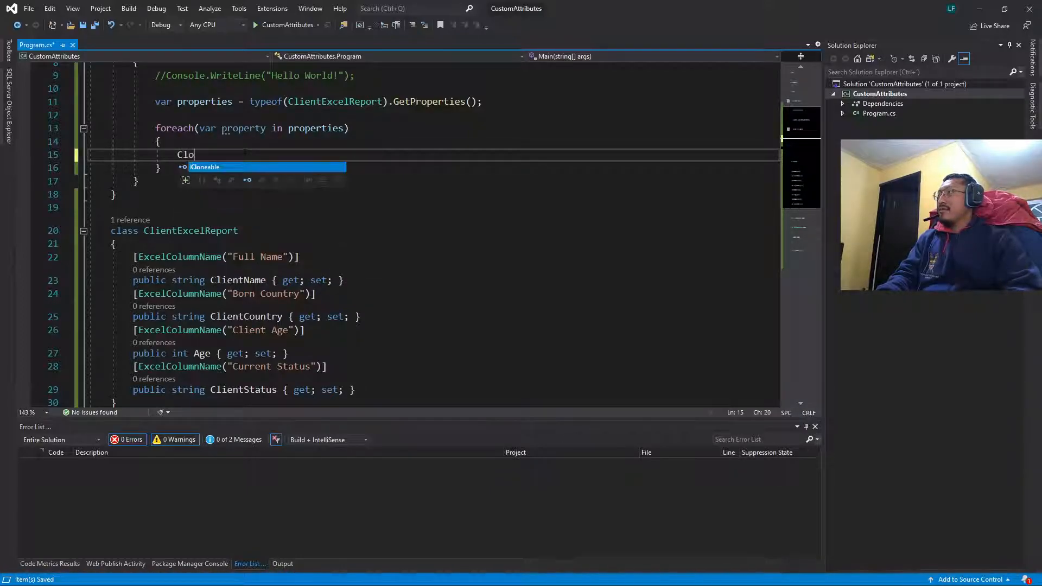
text(cons)
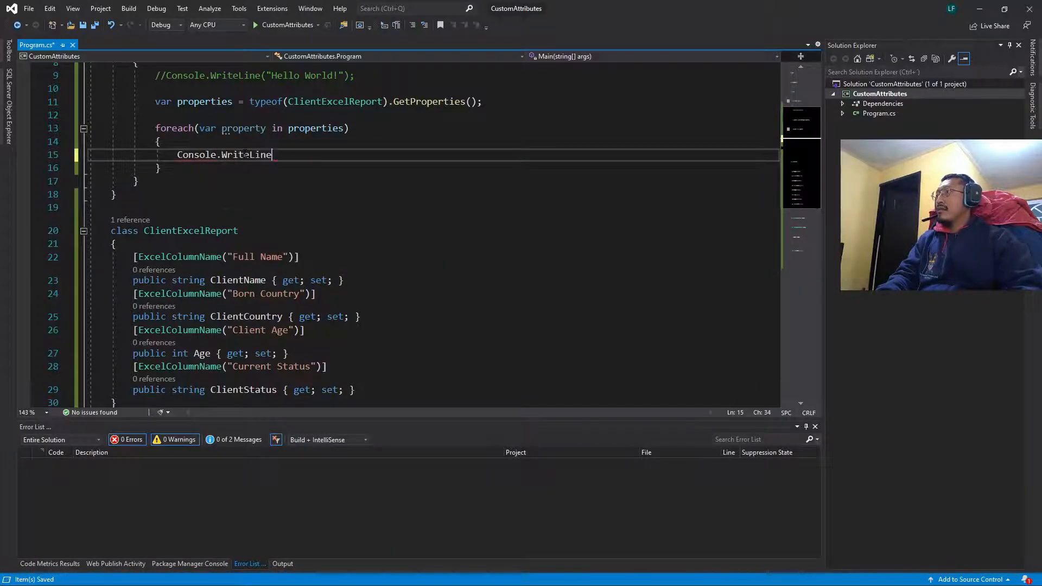
text(())
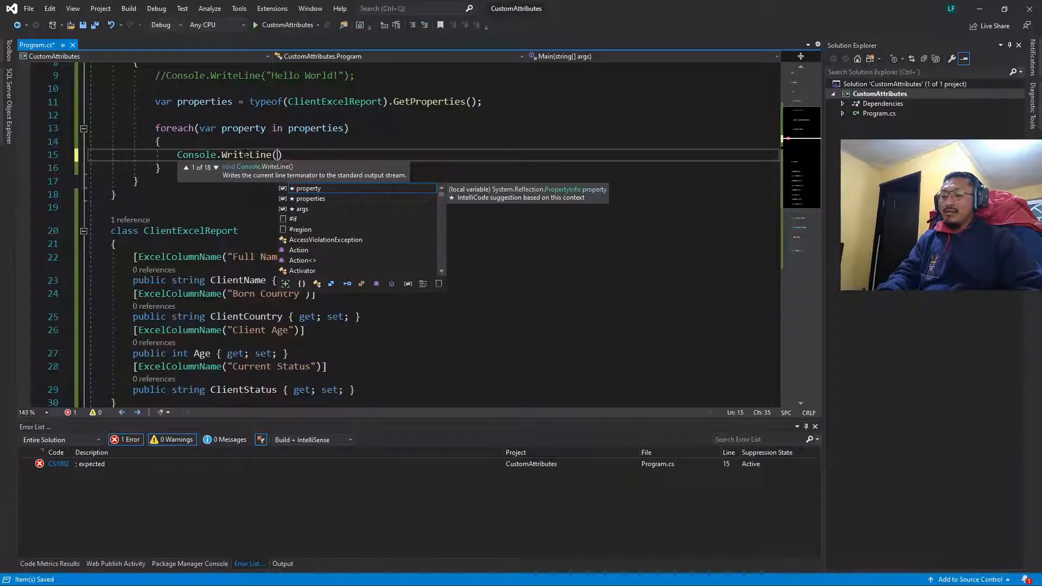
text($"")
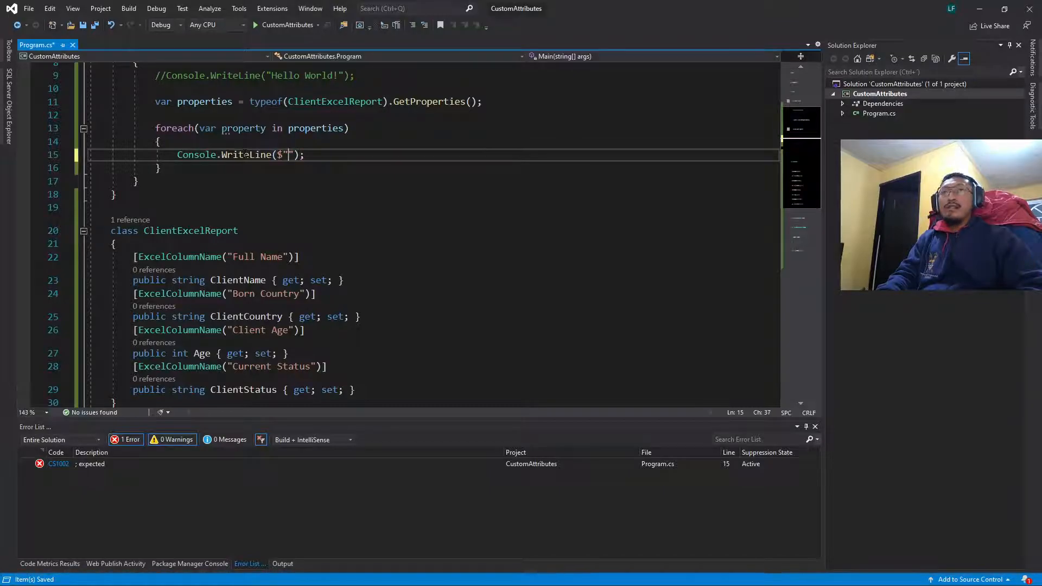
text(P)
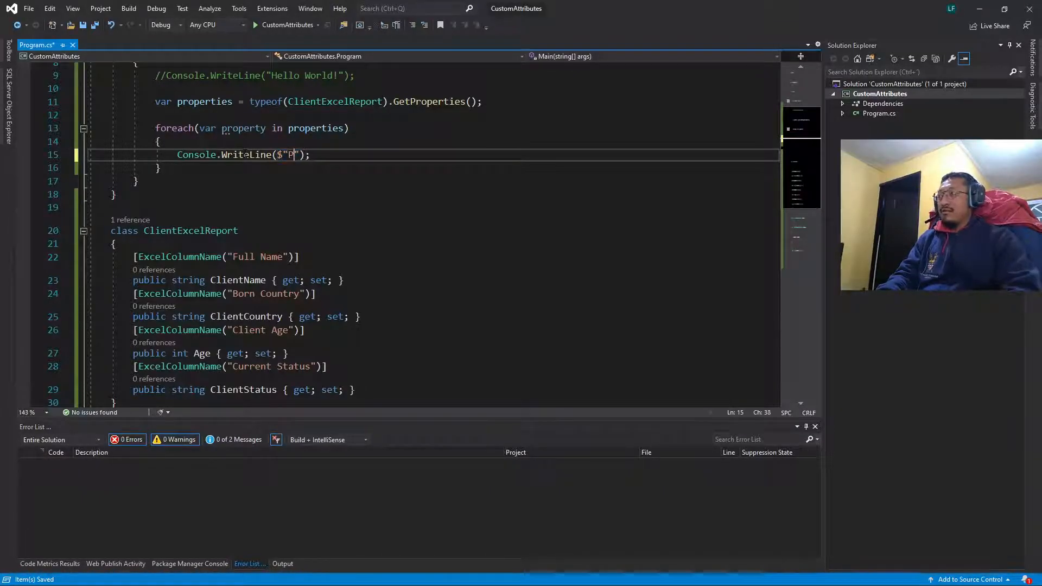
text(rop name:)
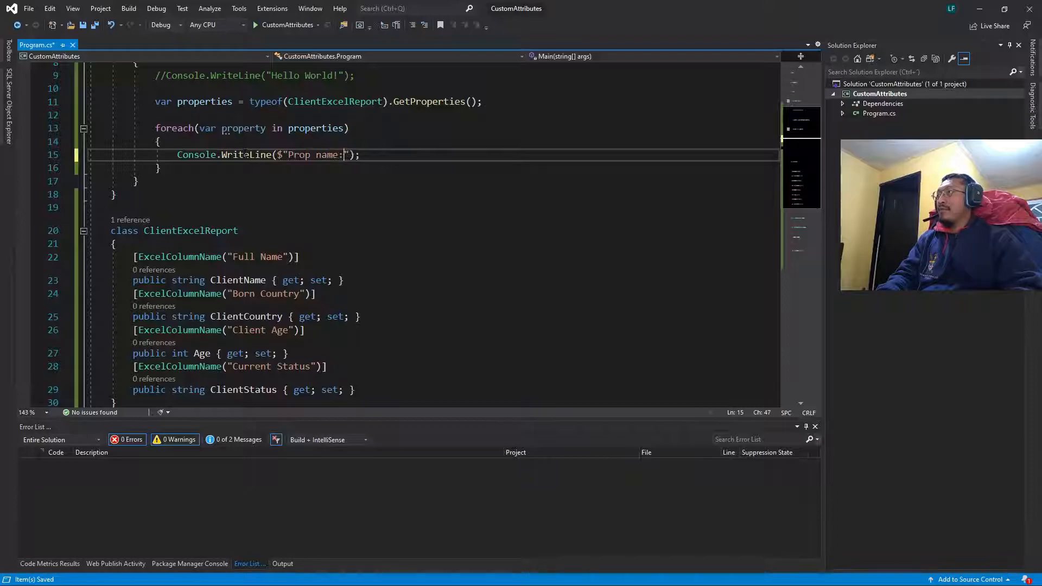
text({property.Name)
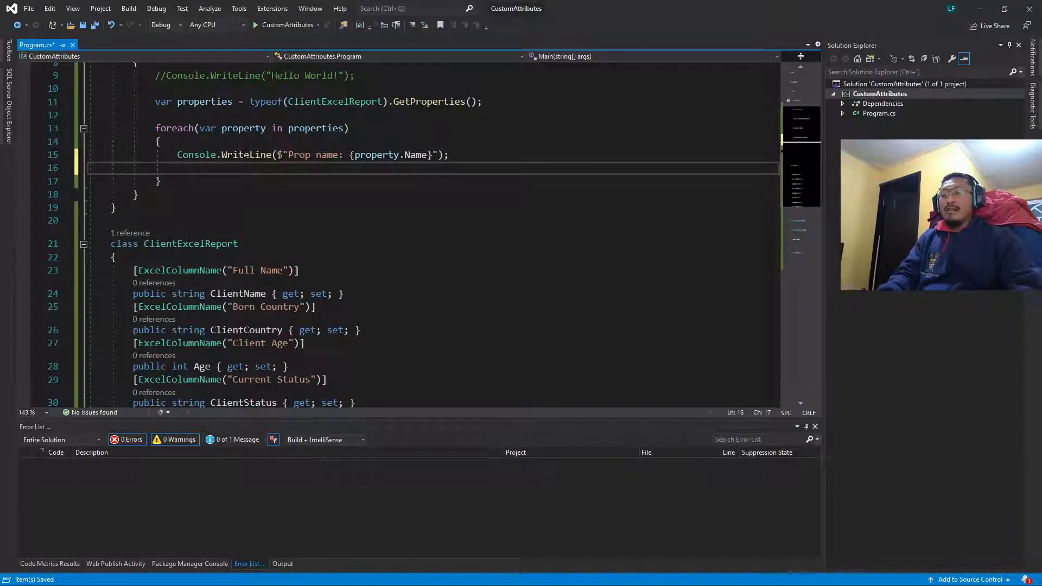
Write if(!Attribute.IsDefined(property, typeof(ExcelColumnNameAttribute))) with an empty block
text(if(!)
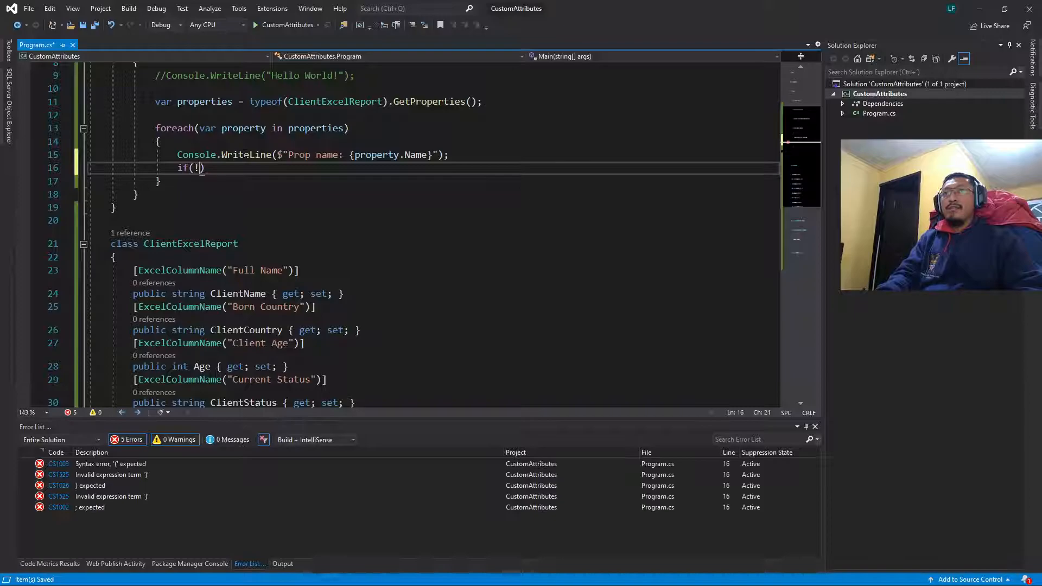
text(Attribute.IsDefined(")
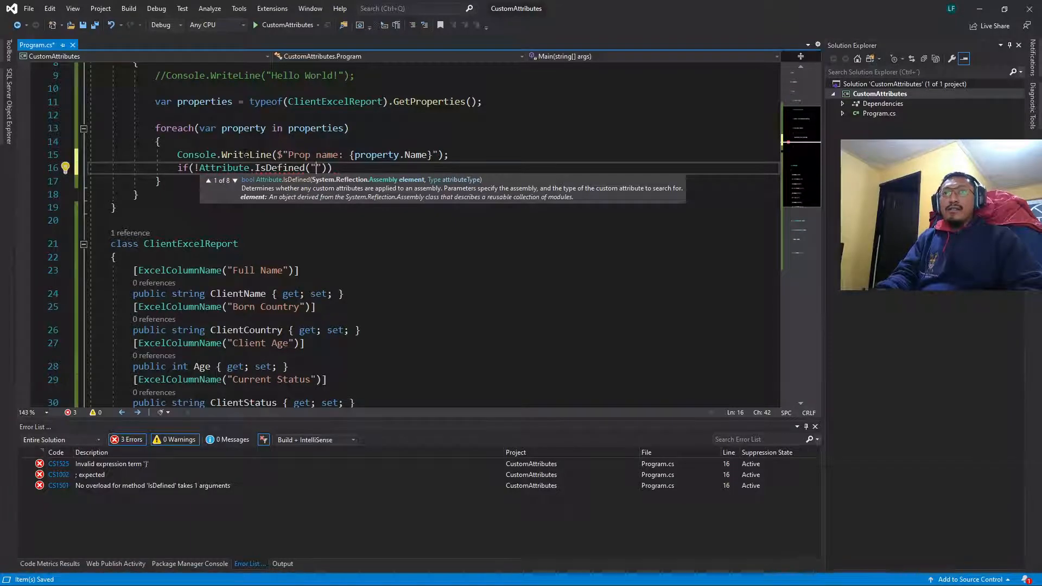
key(Backspace)
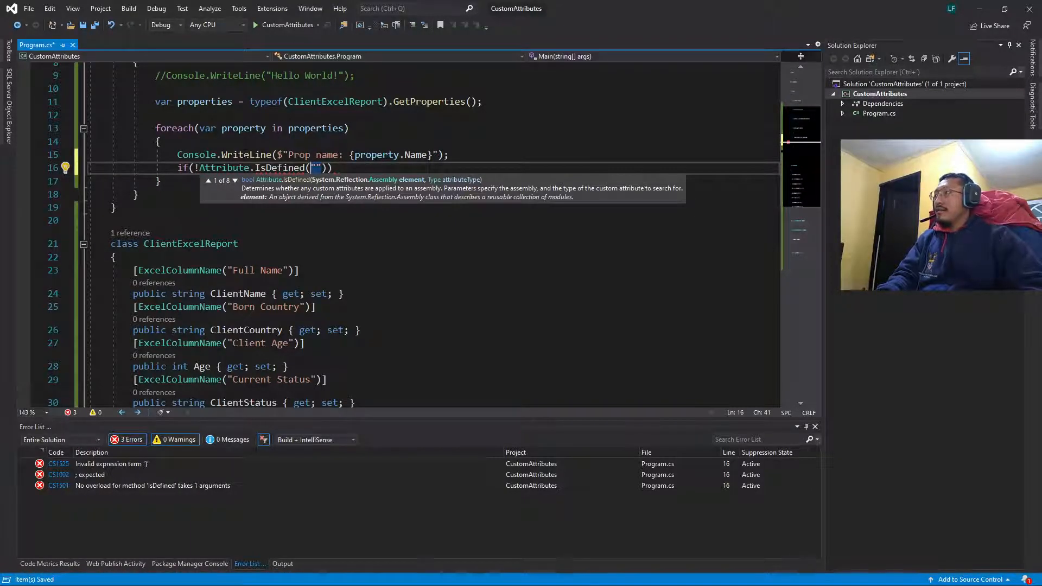
text(prop,)
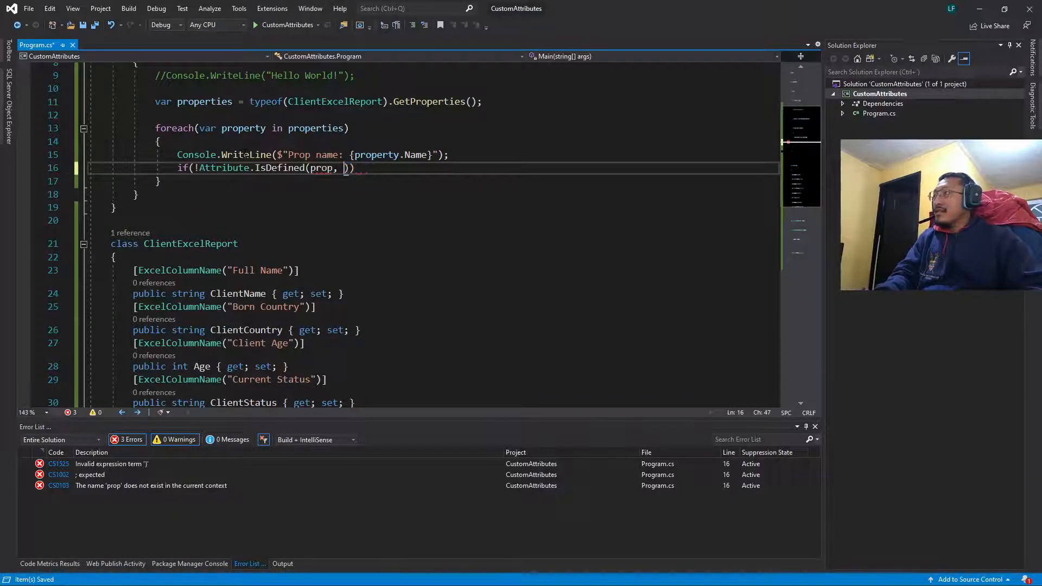
text(Type))
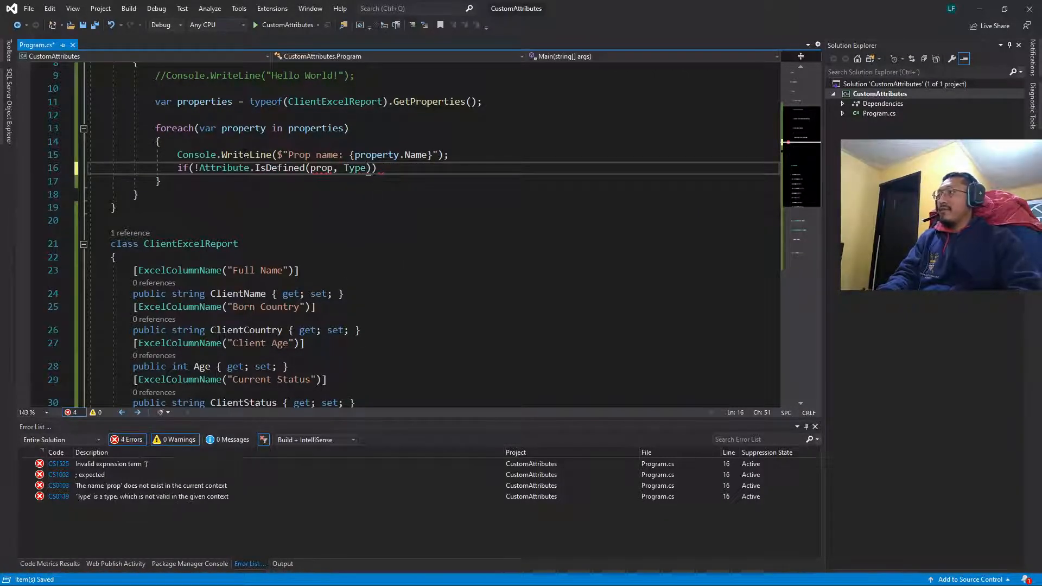
text(typeof()
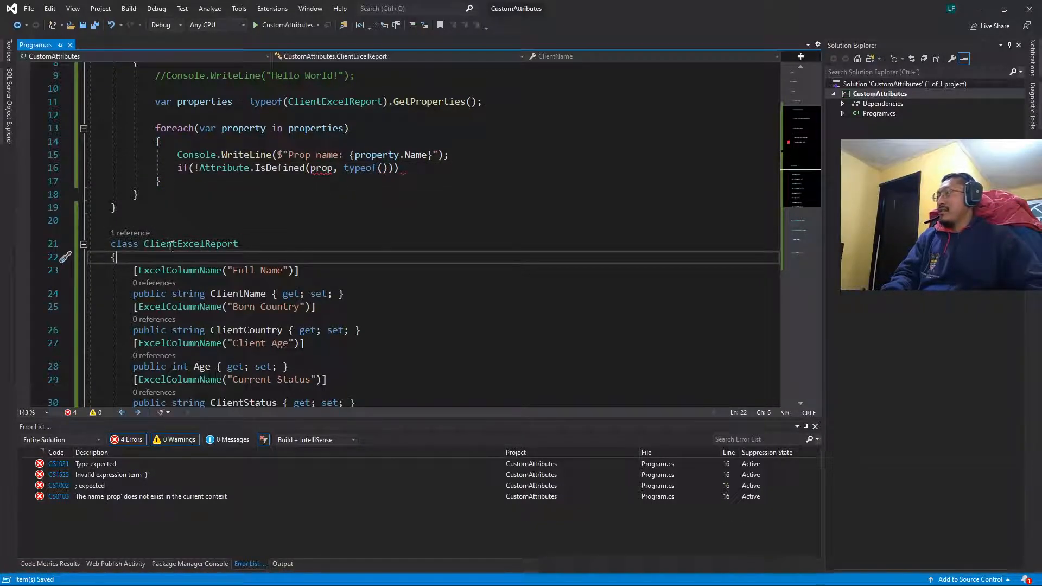
scroll(down, 3)
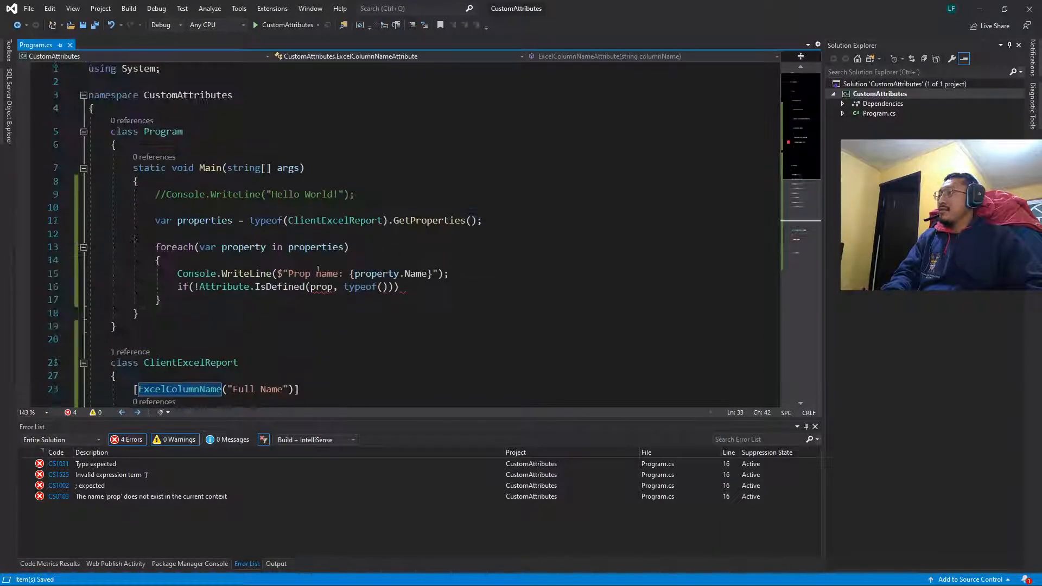
text(ExcelColumnNameAttribute)
text({)
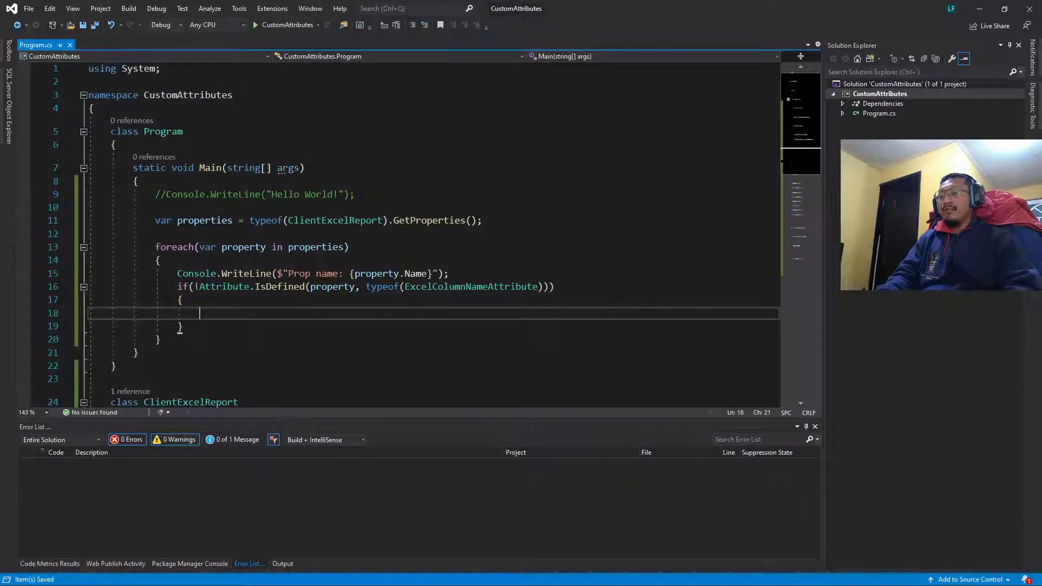
Type Console.WriteLine(property.GetCustomAttribute<ExcelColumnNameAttribute>) inside the if block
text(con)
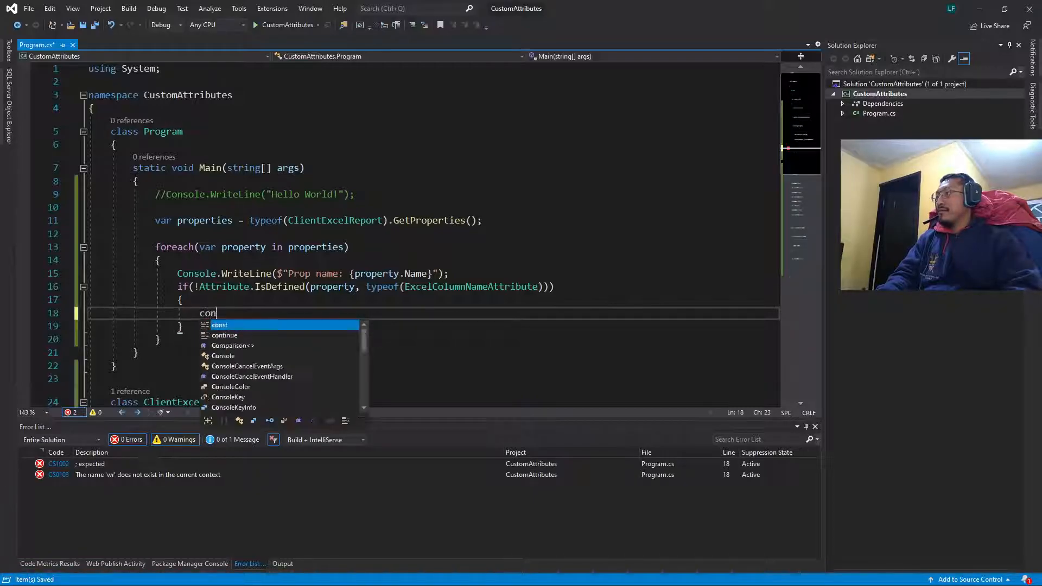
text(sole)
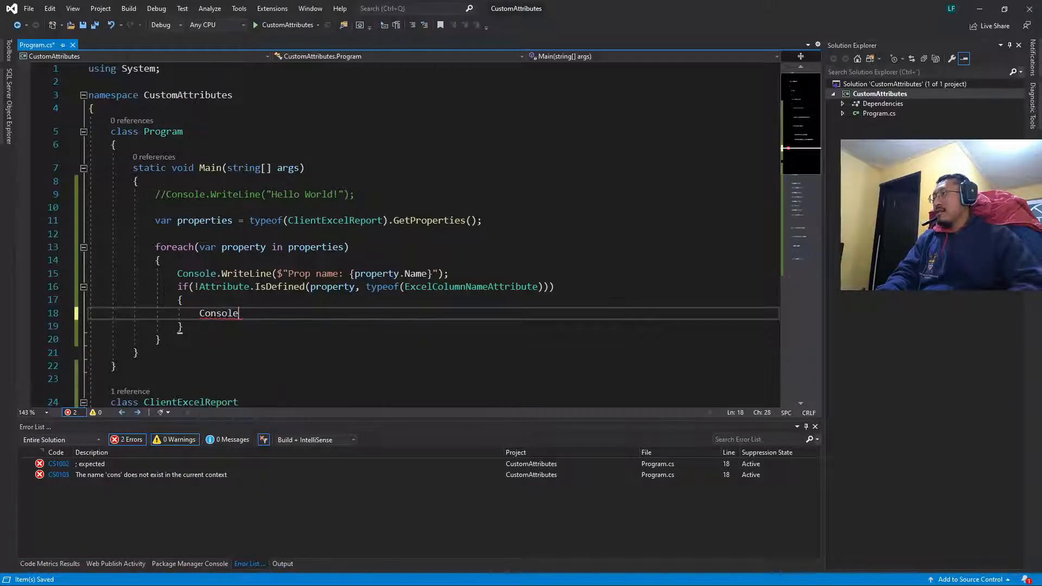
text(.WriteLine()
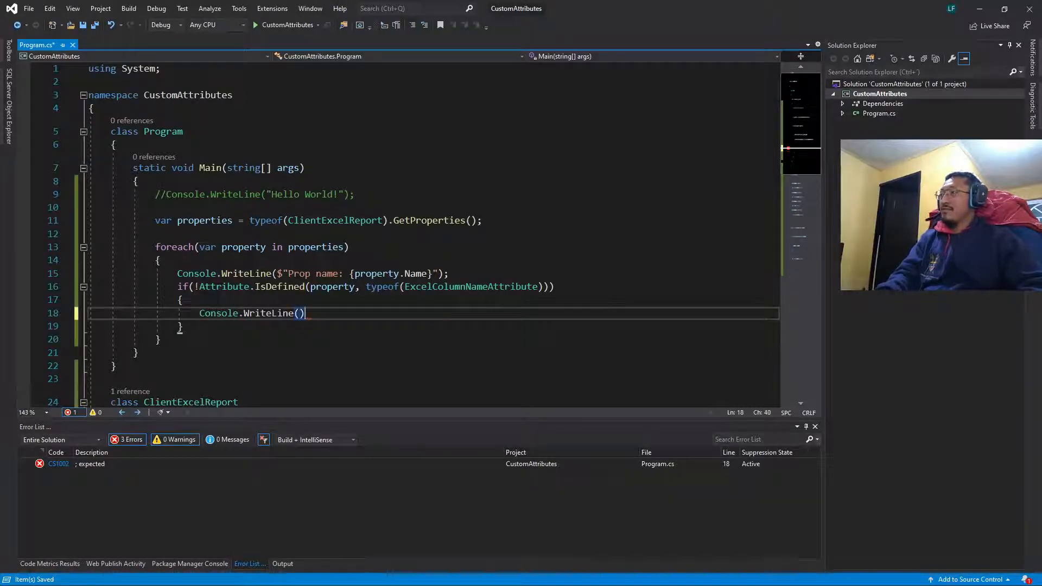
text($)
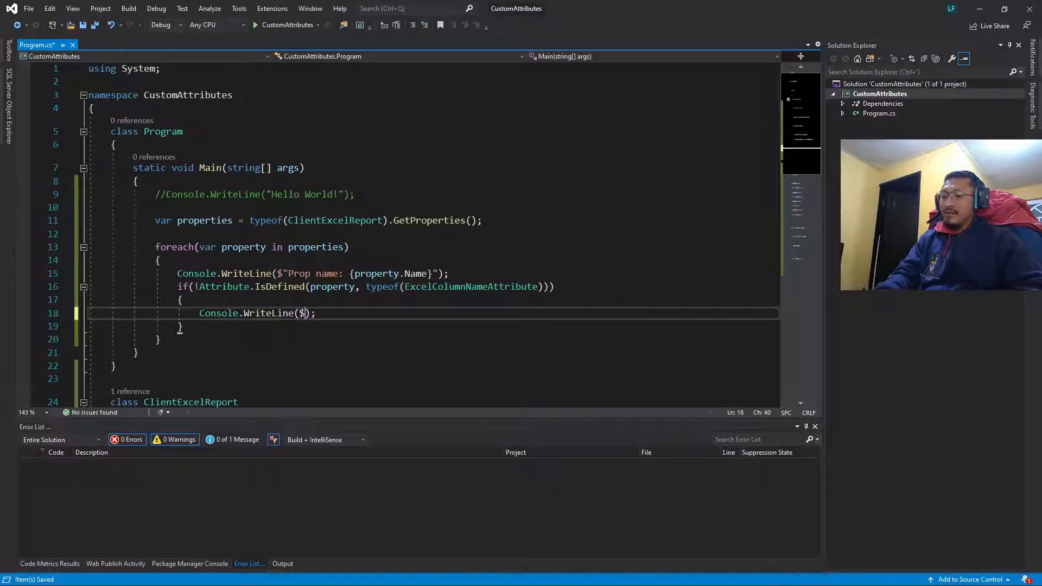
text(")
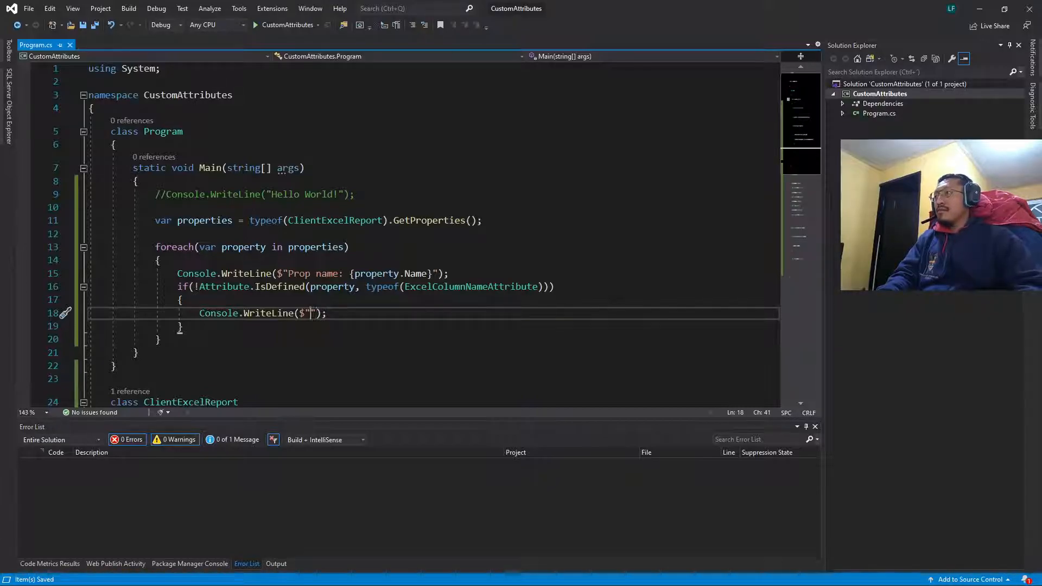
text(pro)
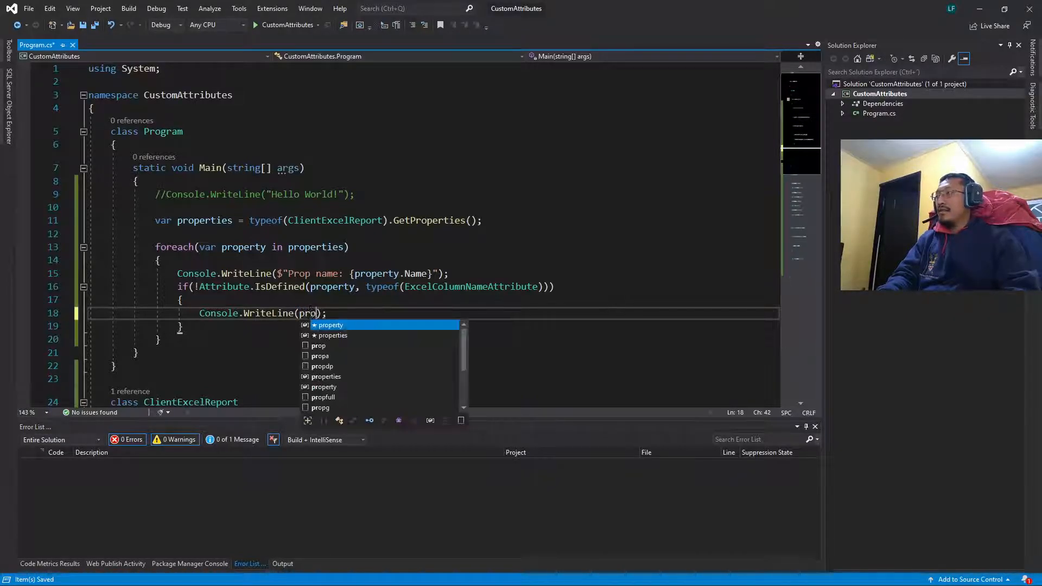
key(Tab)
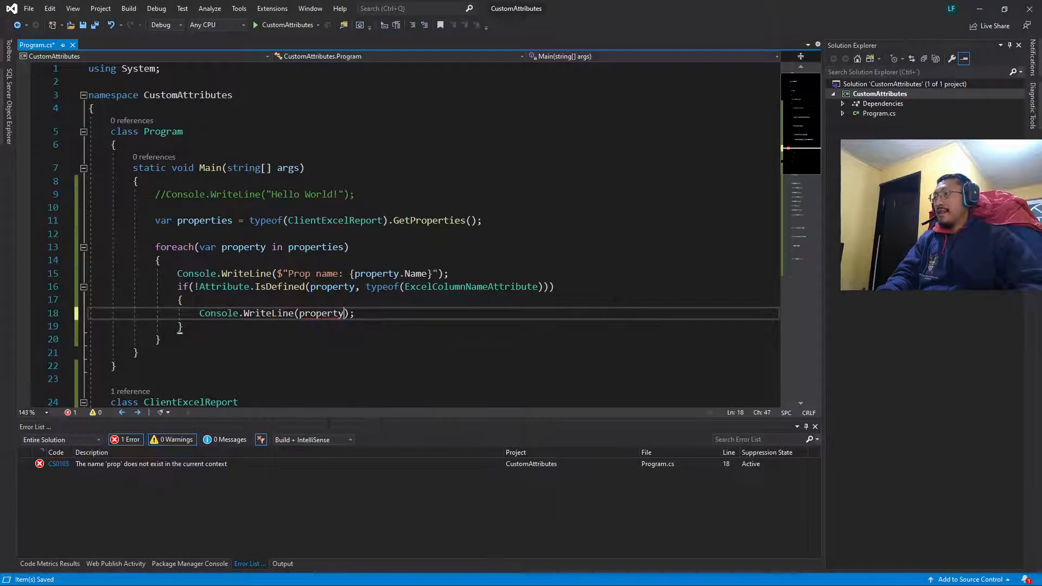
text(.ge)
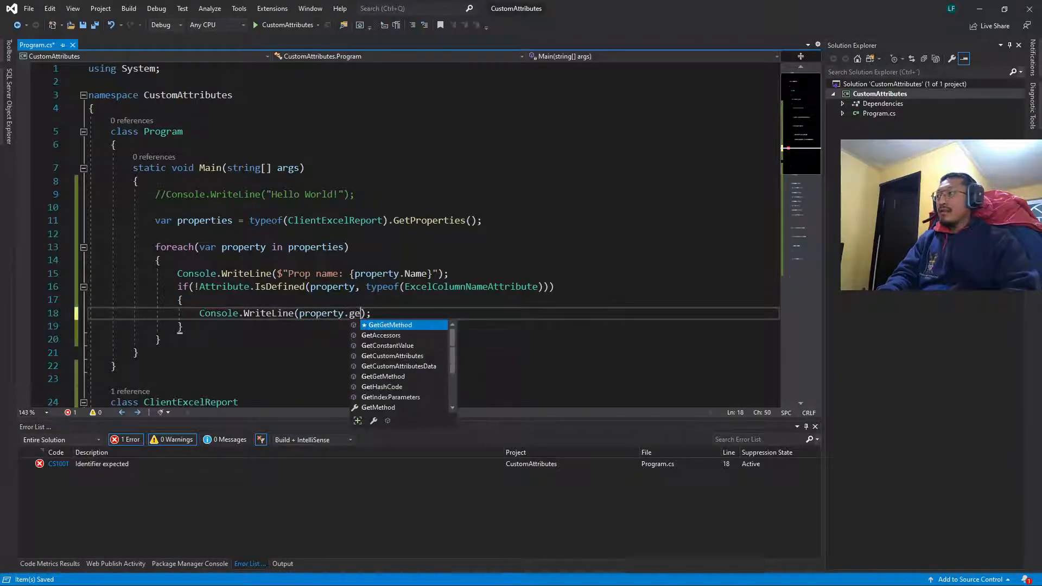
text(tcust)
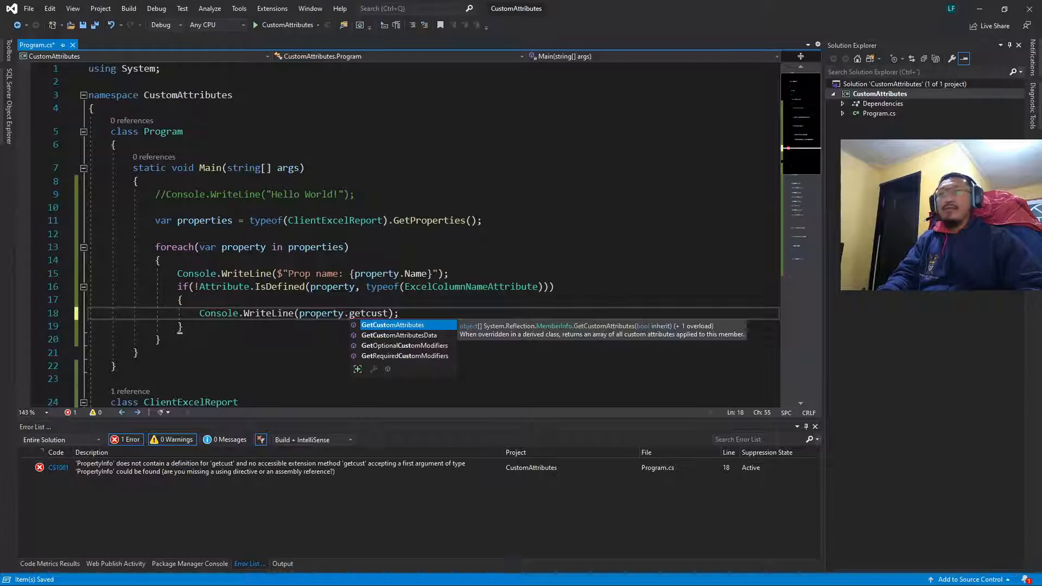
key(Tab)
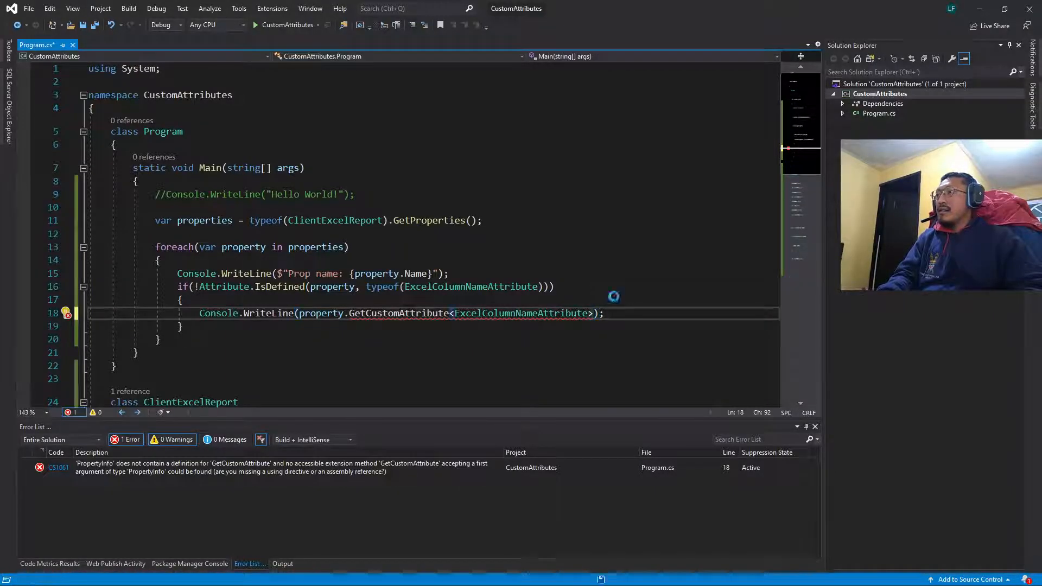
double_click(520, 313)
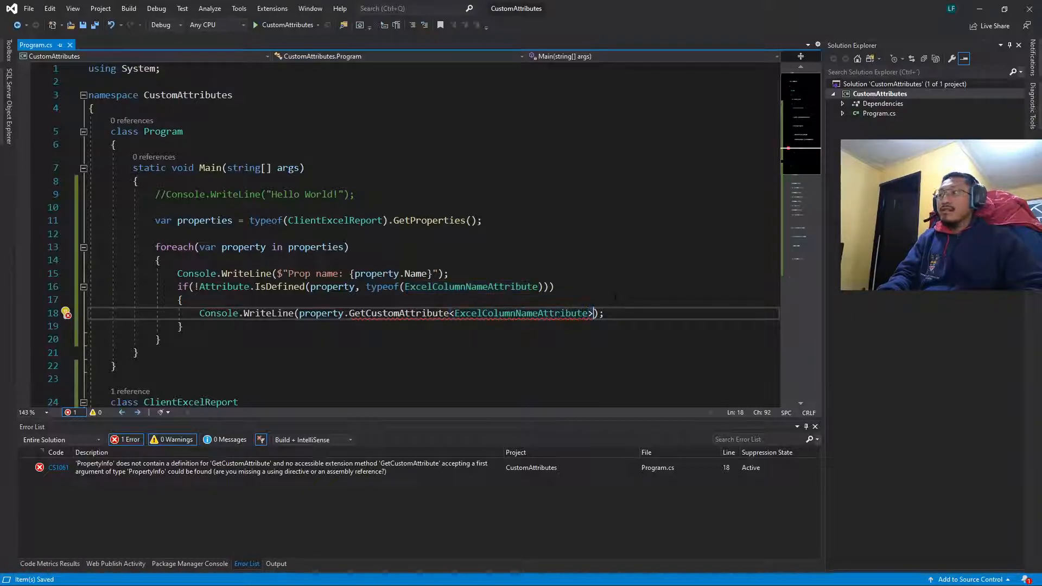
Append ().ColumnName to the GetCustomAttribute call and import System.Reflection
text(().)
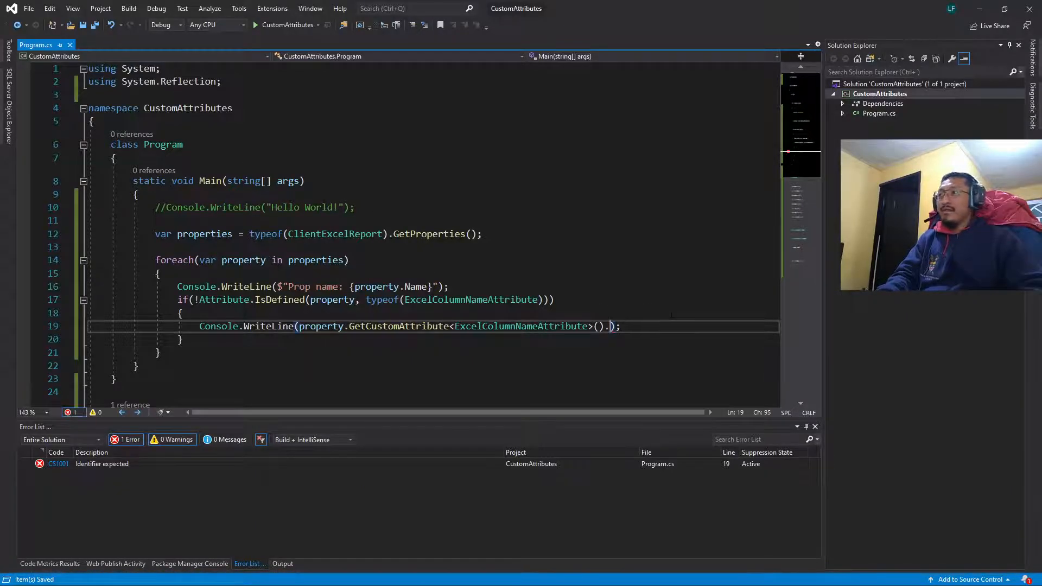
text(.)
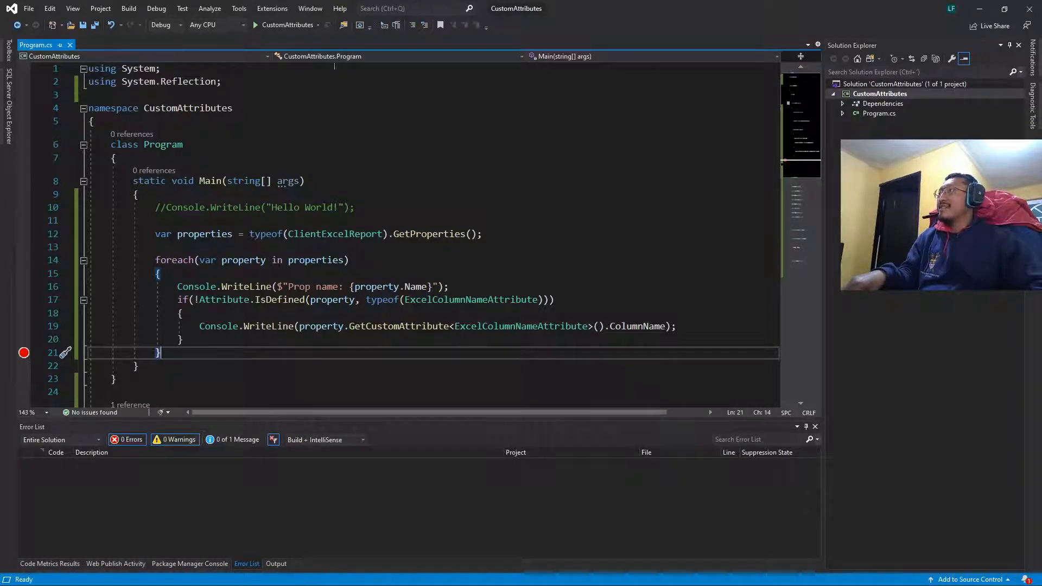
mouse_move(287, 24)
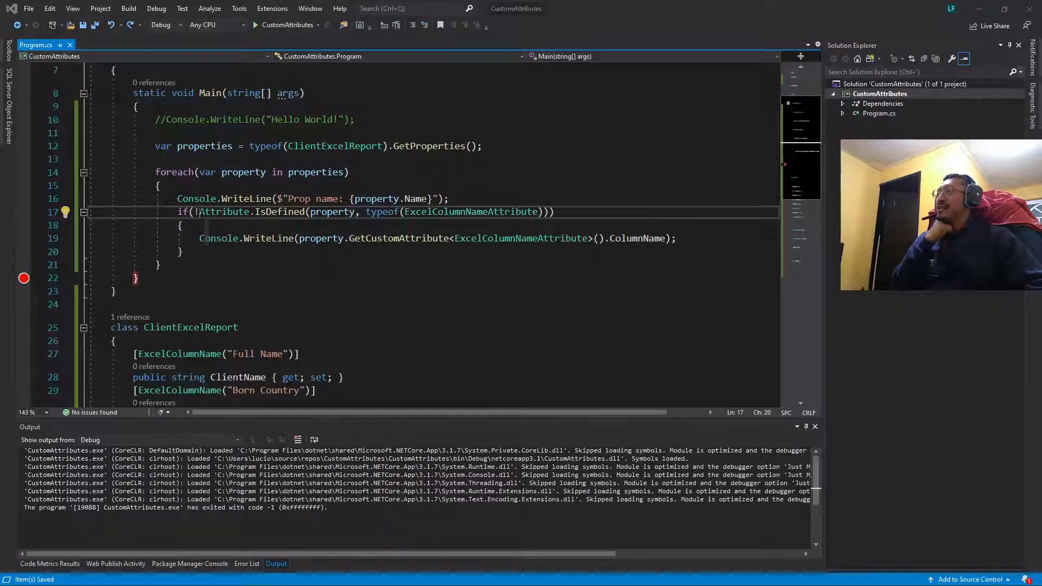
Delete the ! before Attribute.IsDefined in the if condition
double_click(224, 211)
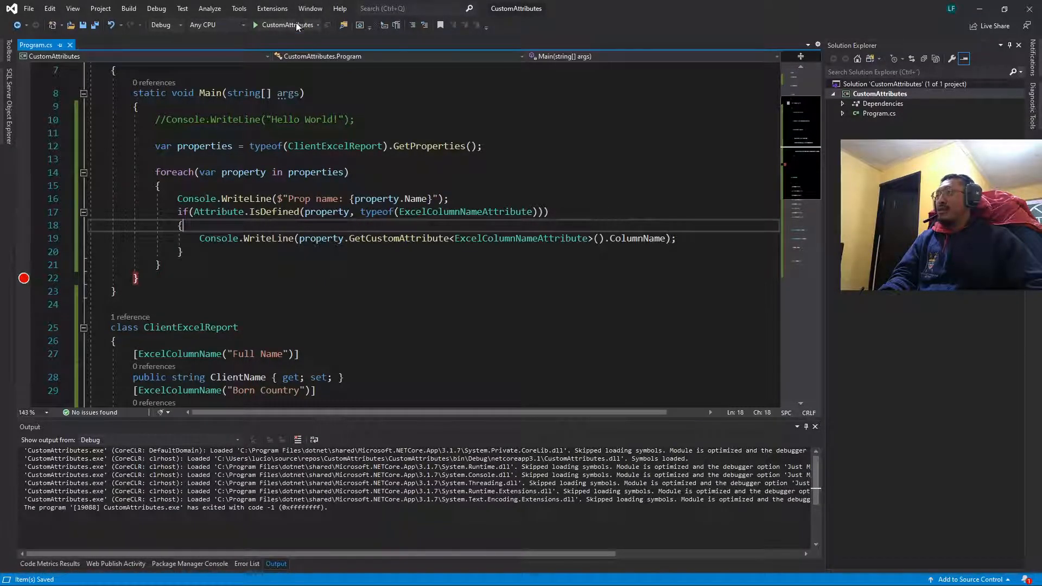
mouse_move(287, 24)
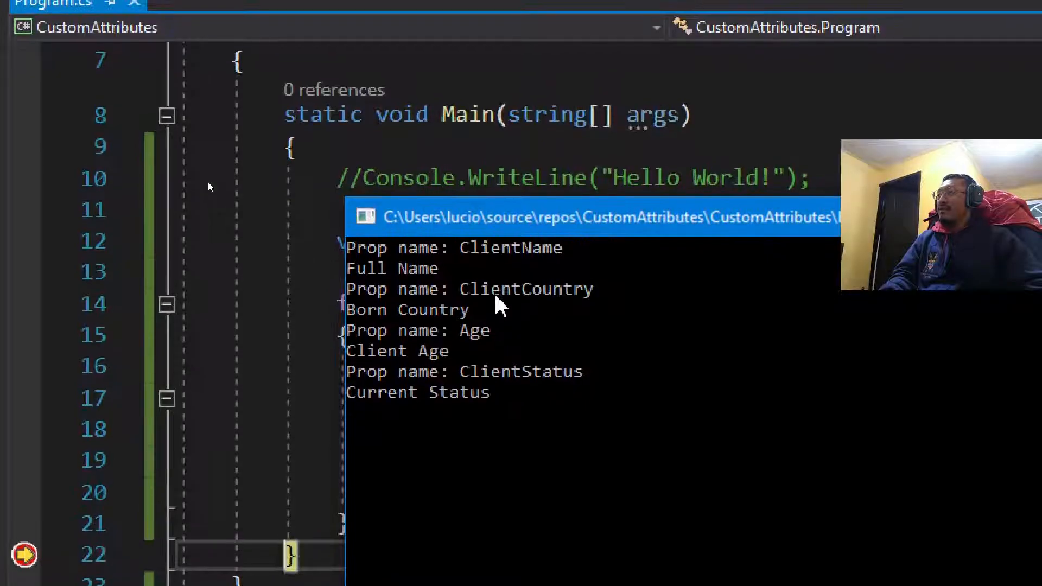
Scroll through the debug console listing each property name and its column name
scroll(down, 3)
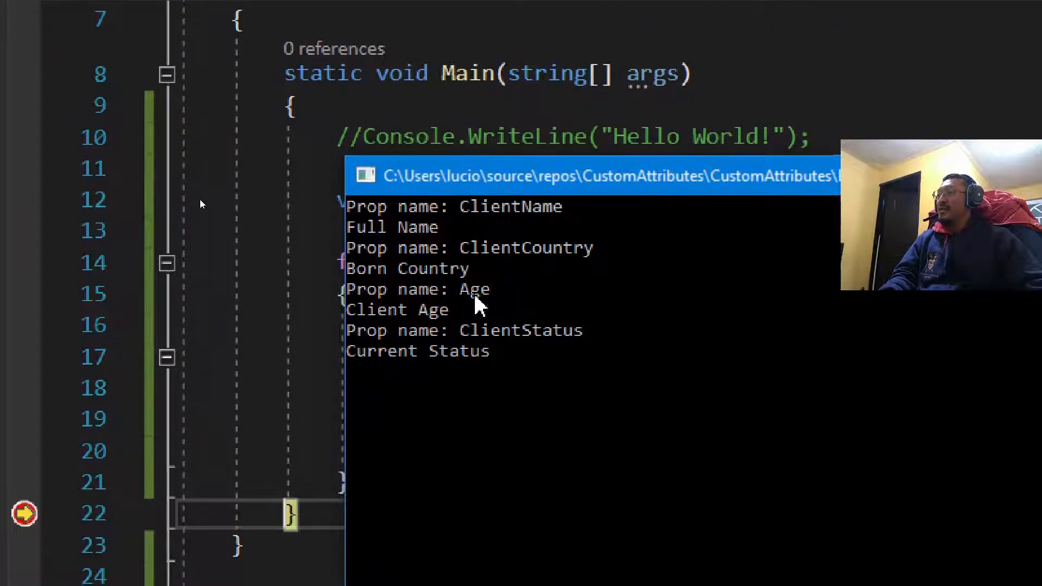
scroll(down, 3)
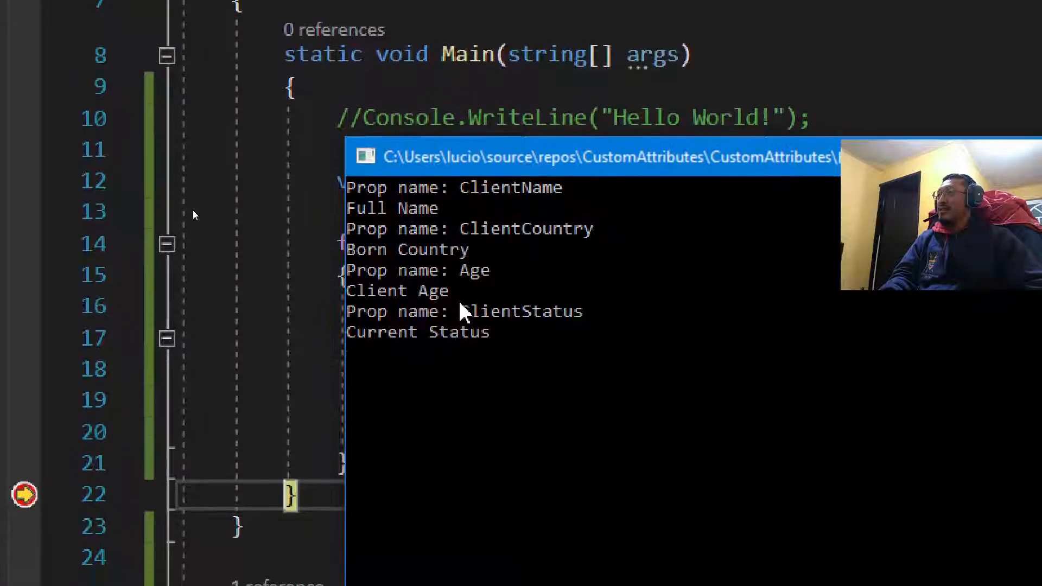